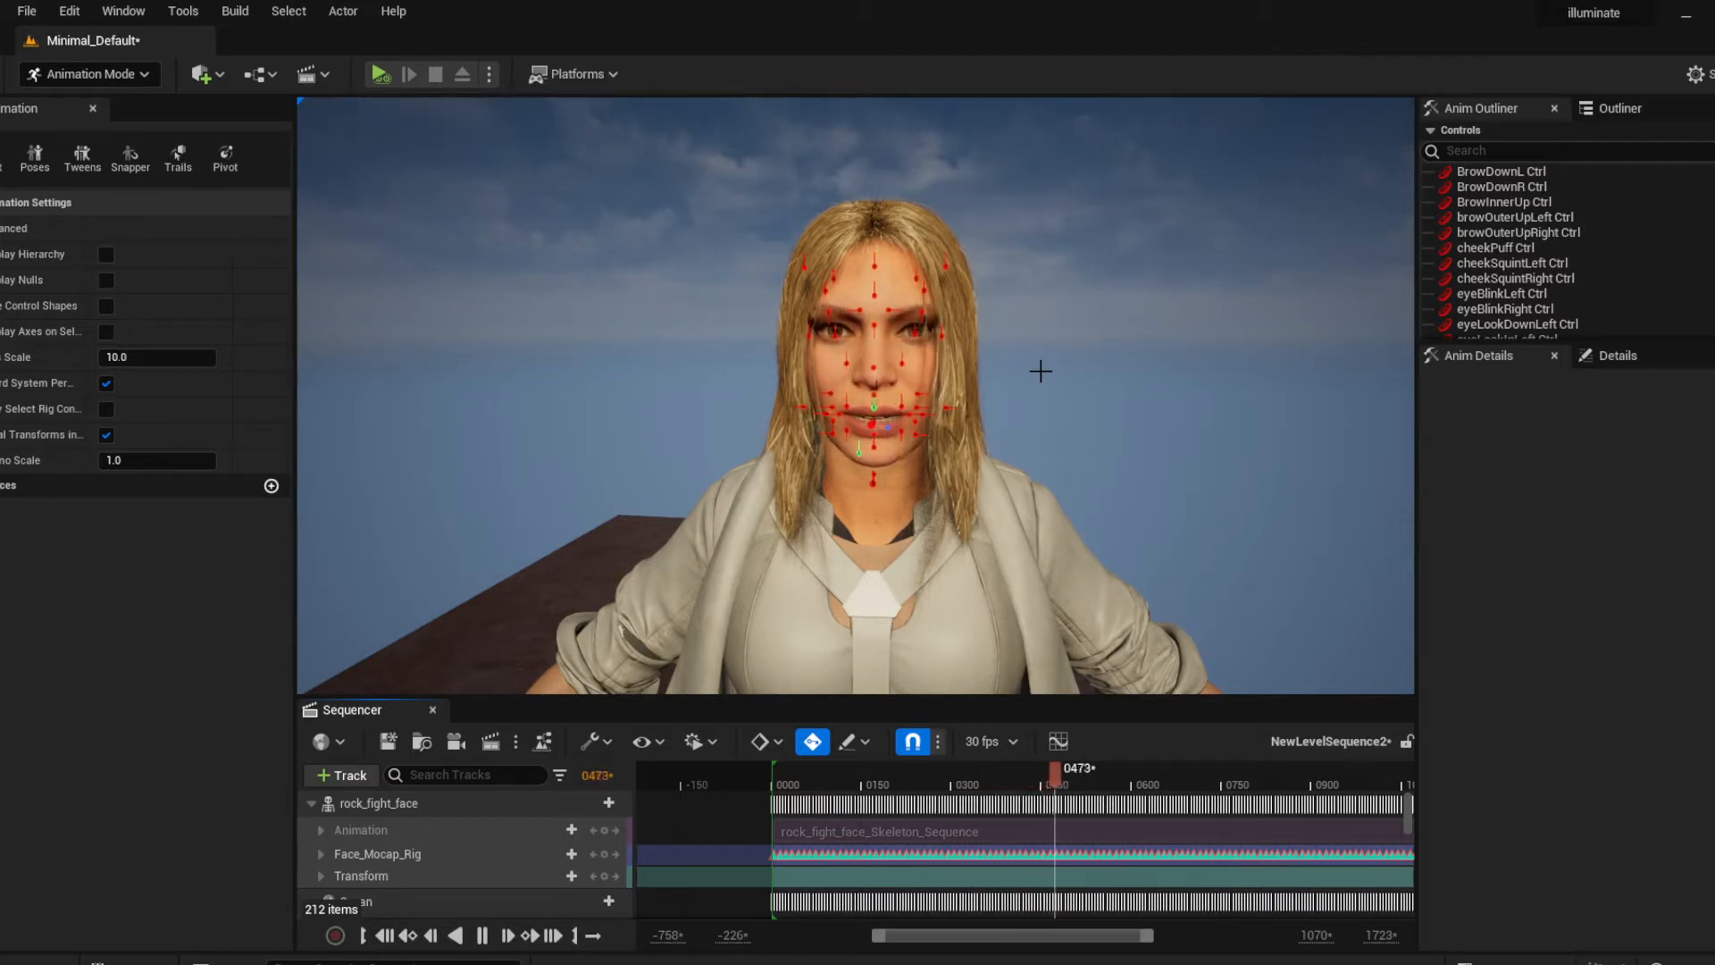
Preview the face rig animation, then review the superman_fight_face import warnings in the message log
click(1088, 782)
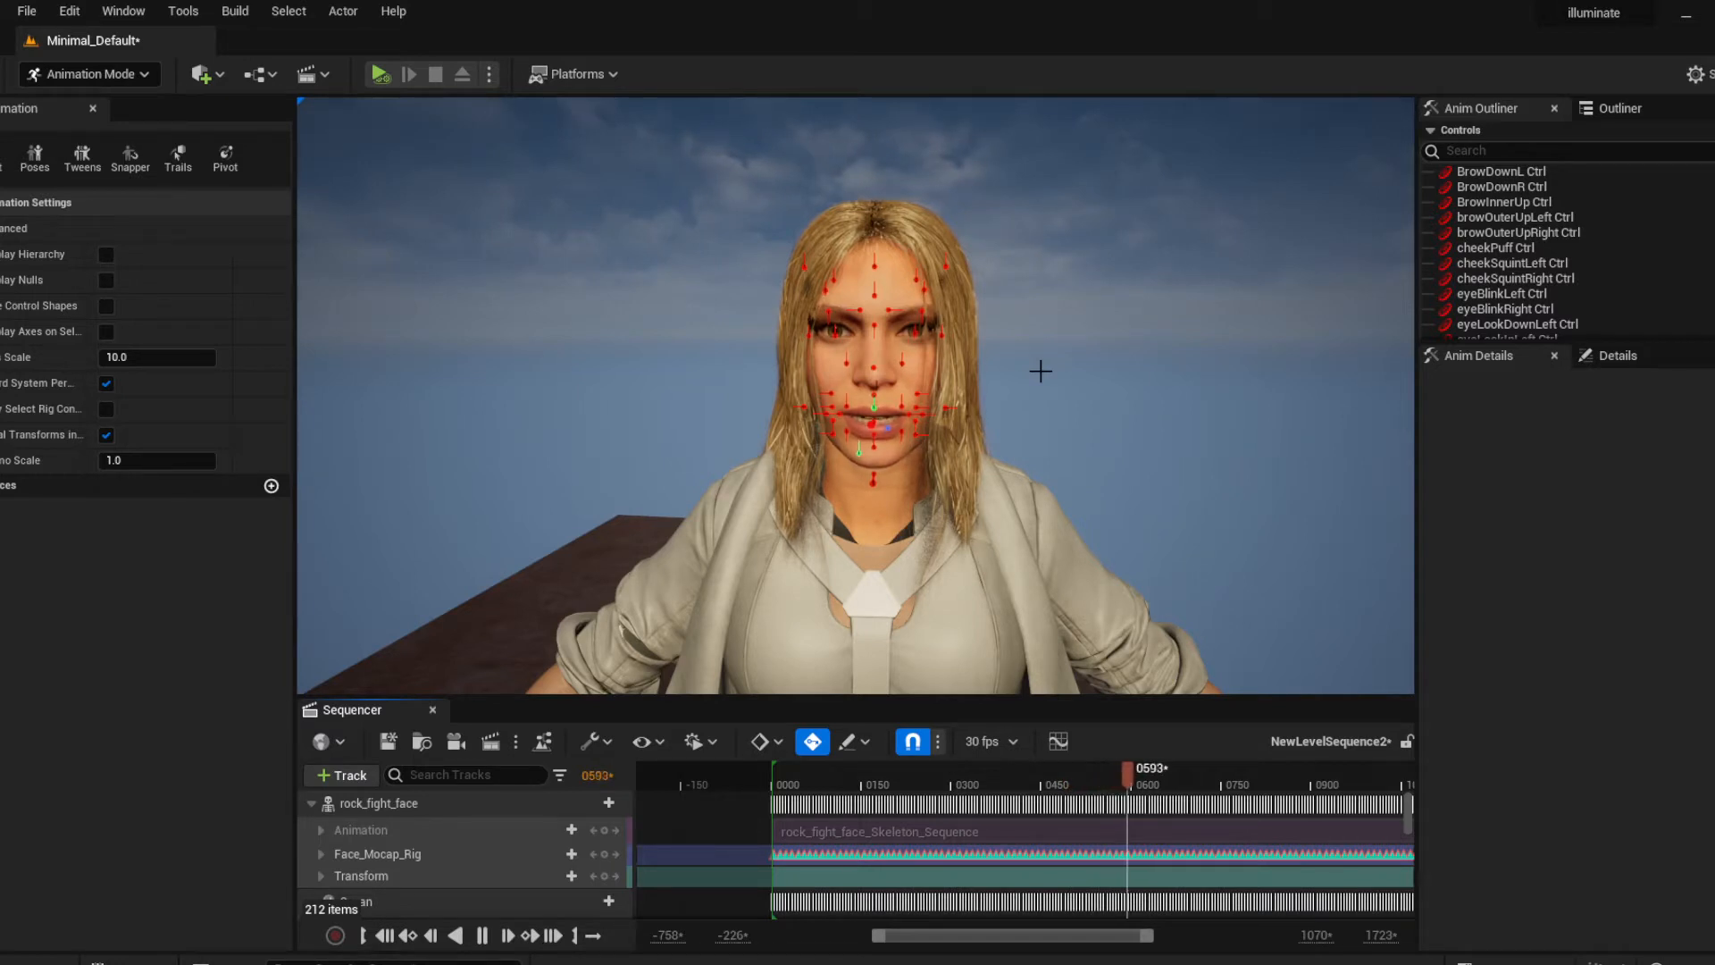
drag(1118, 769, 1165, 768)
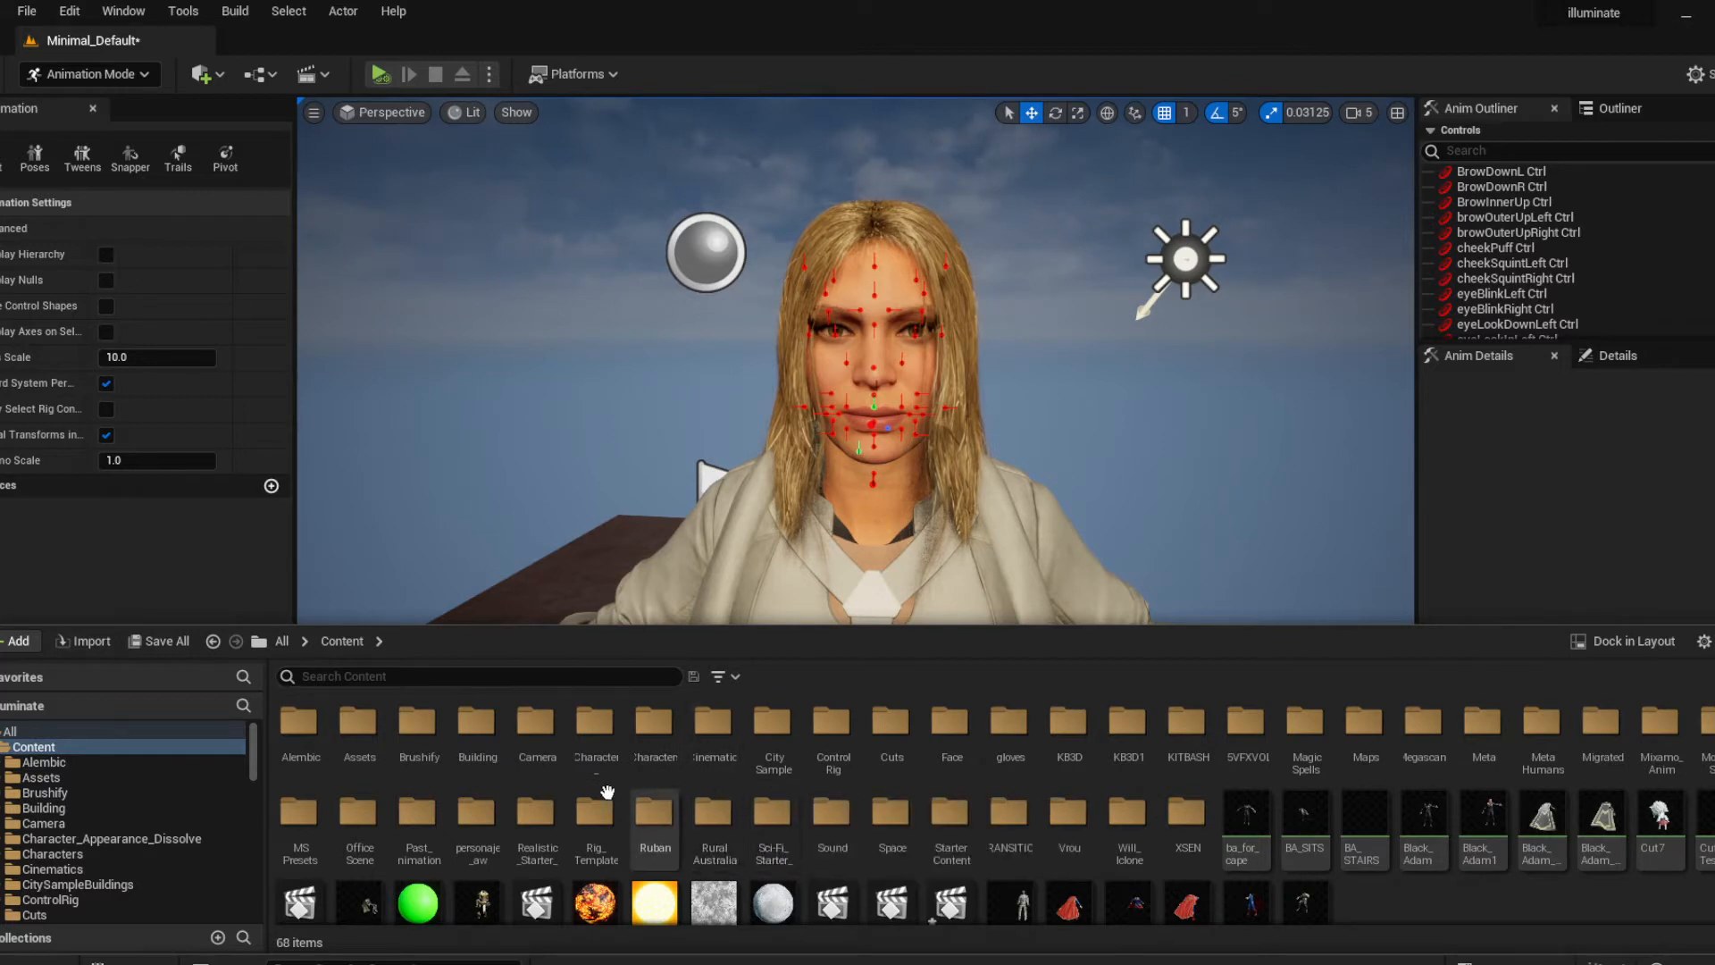
mouse_move(654, 809)
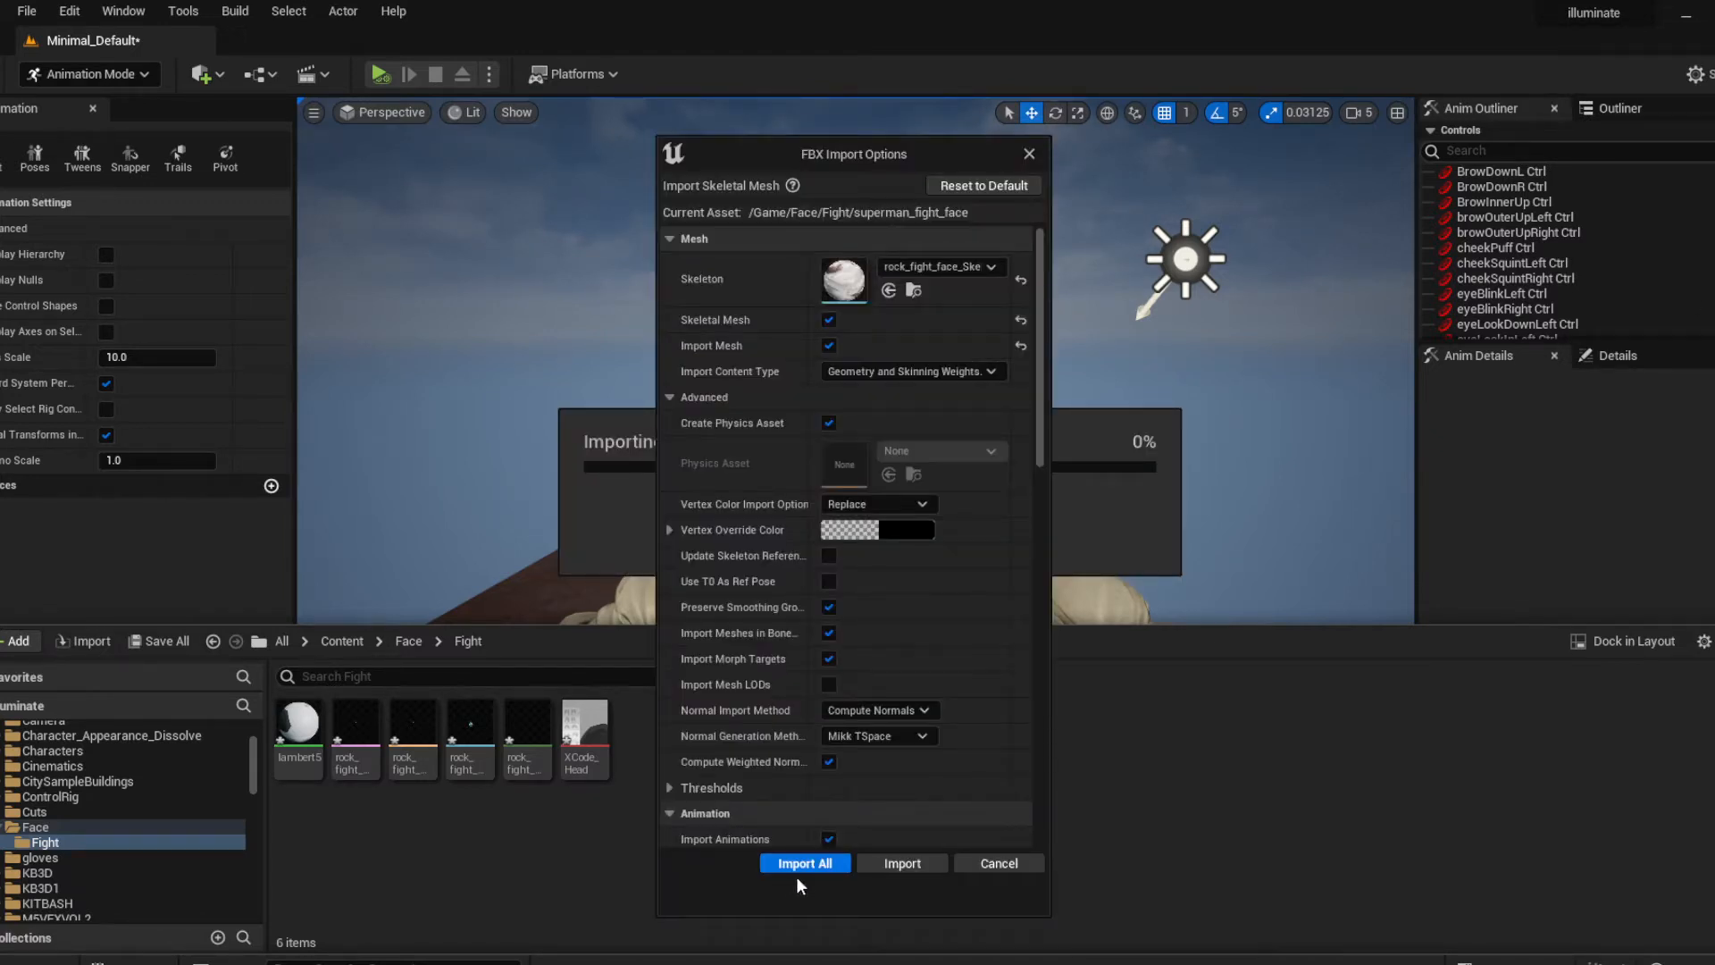
scroll(down, 3)
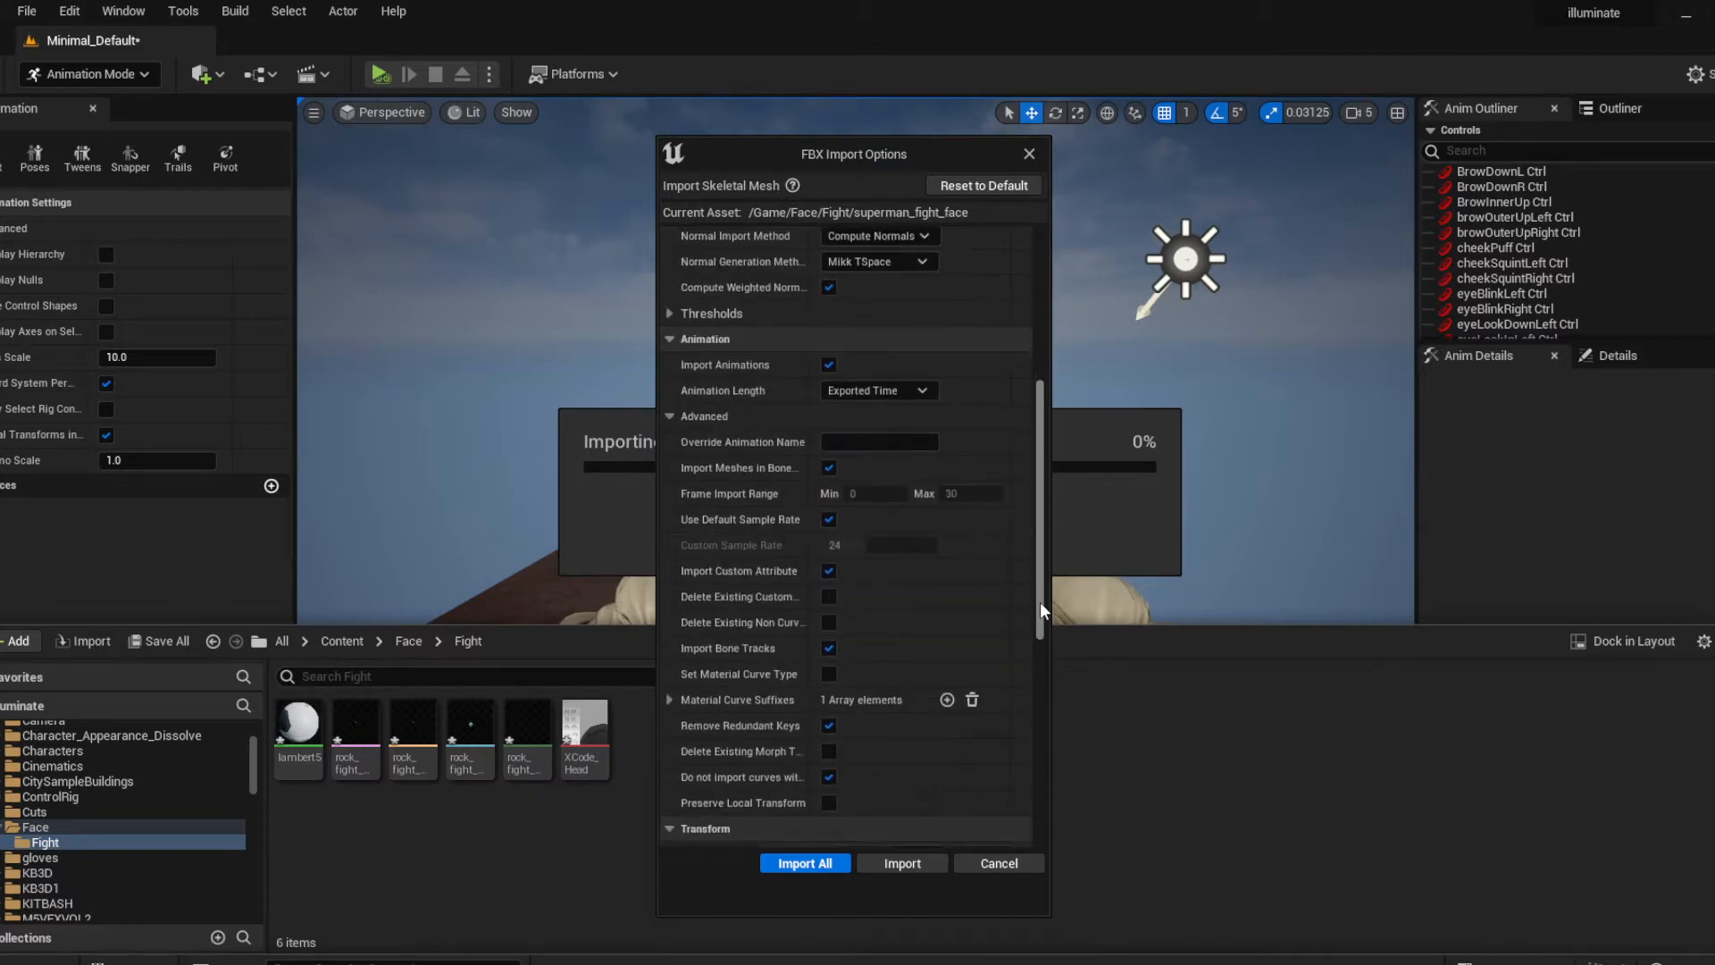
scroll(down, 3)
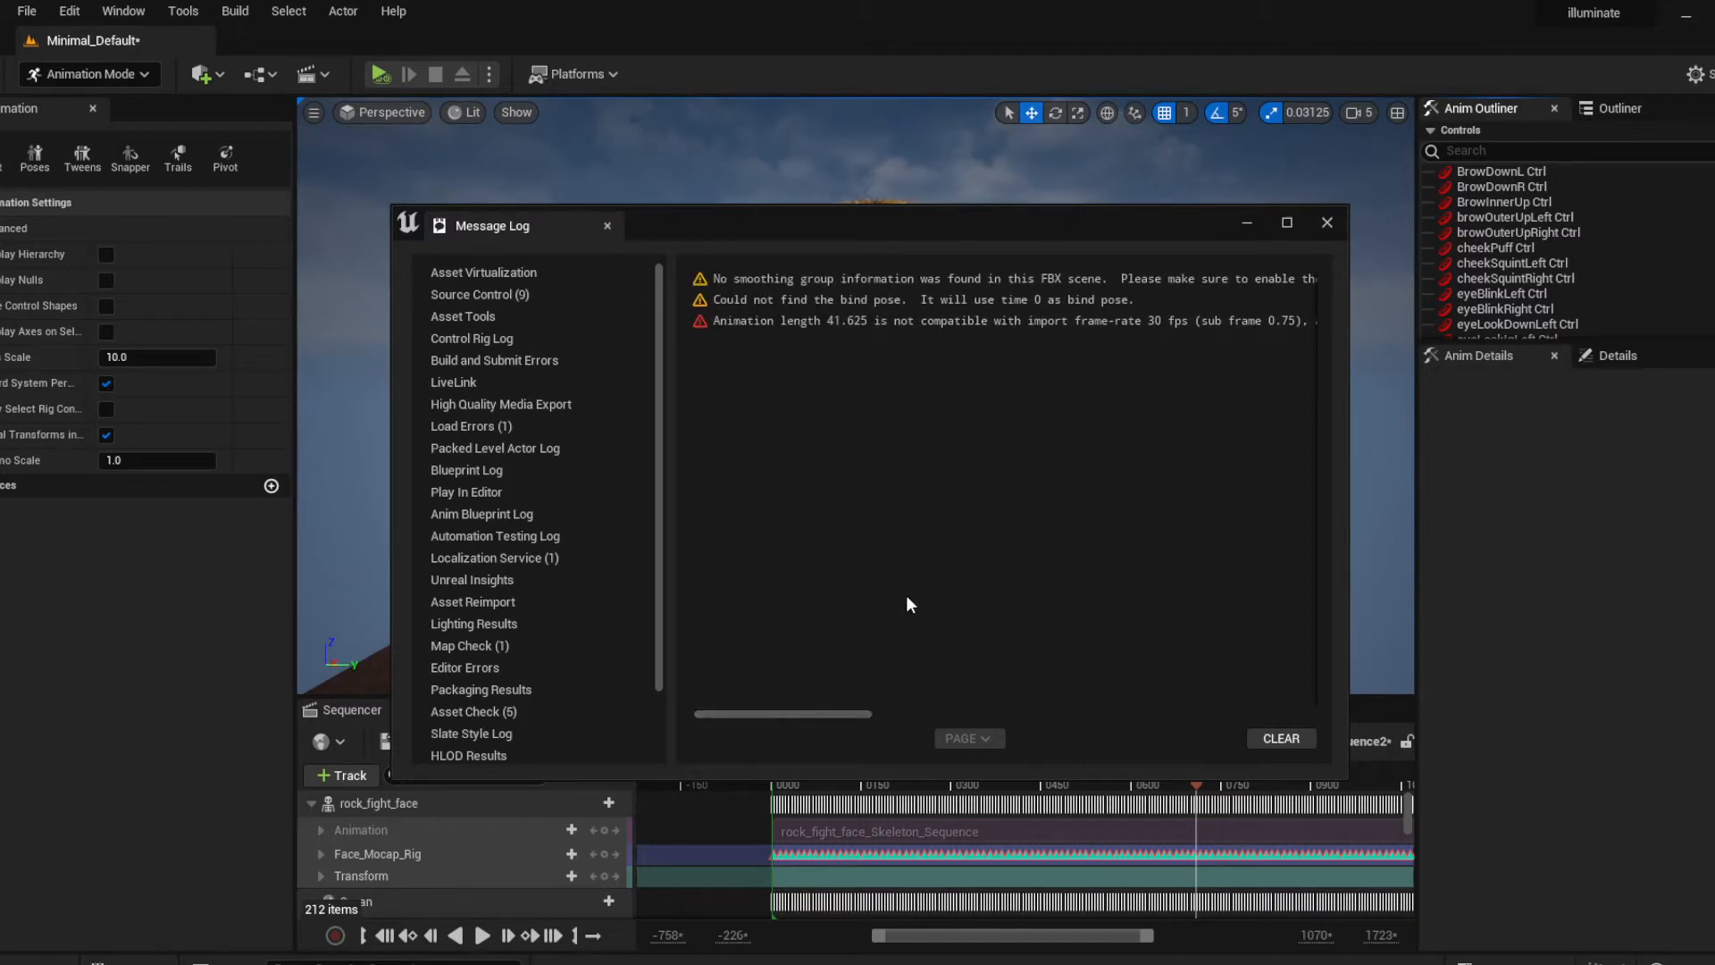
Force-delete the imported superman_fight_face mesh and physics asset from the Fight folder
click(1327, 223)
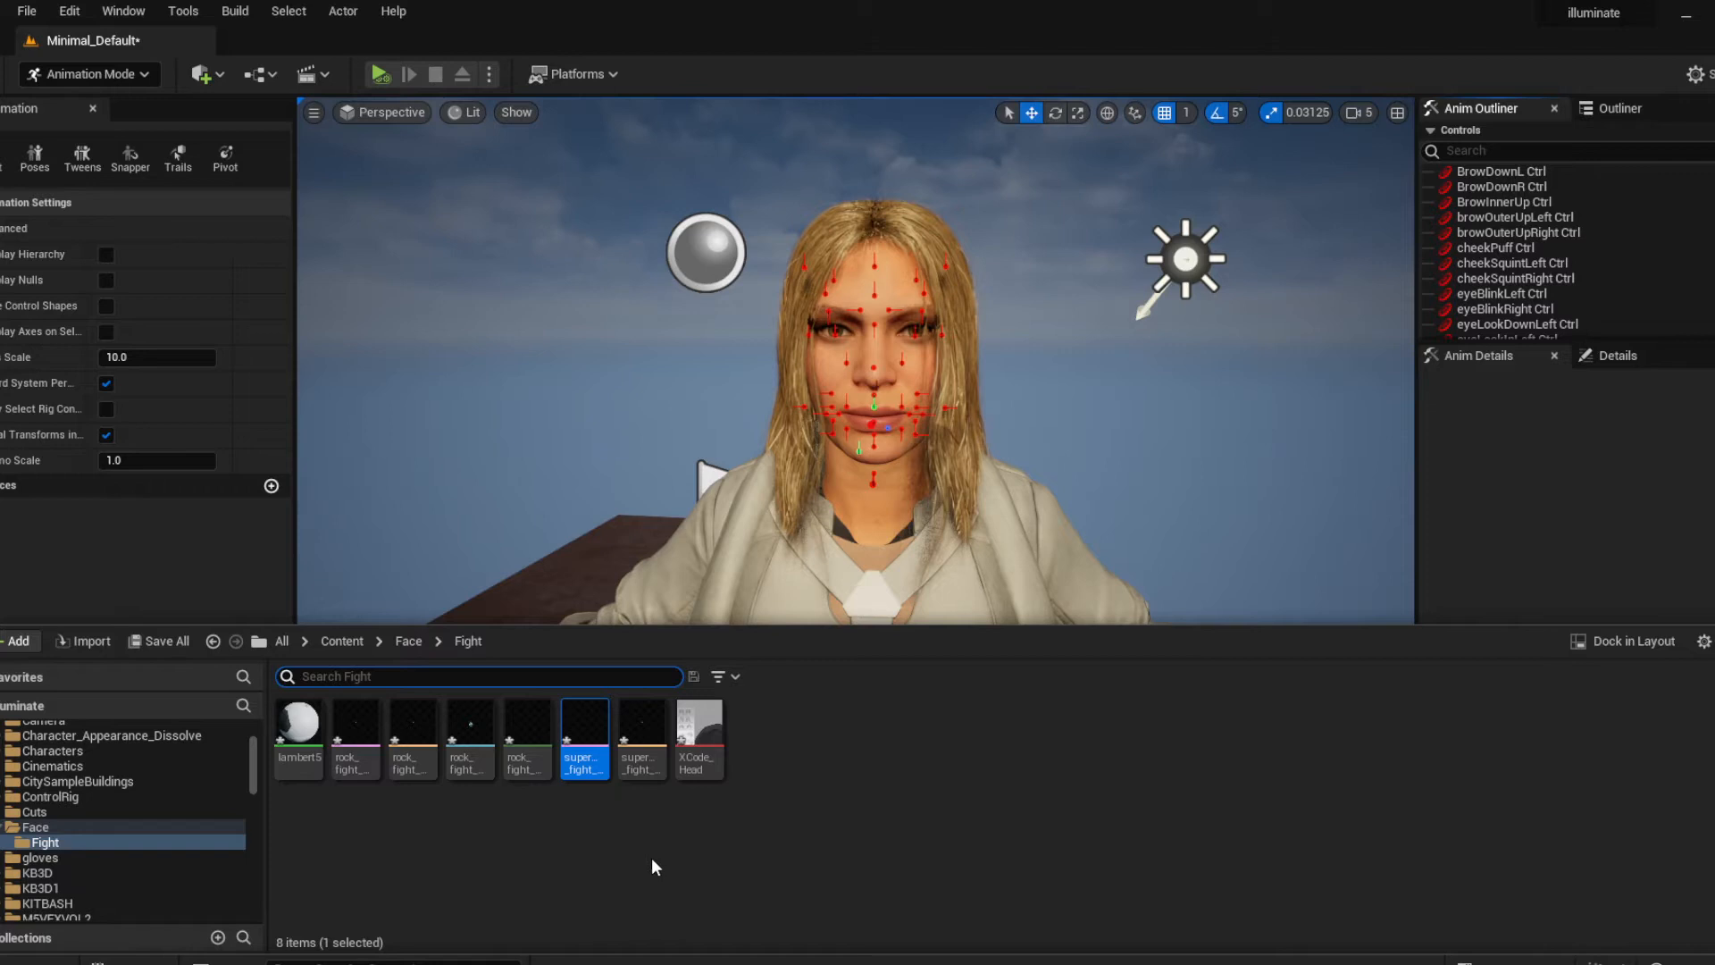
click(639, 727)
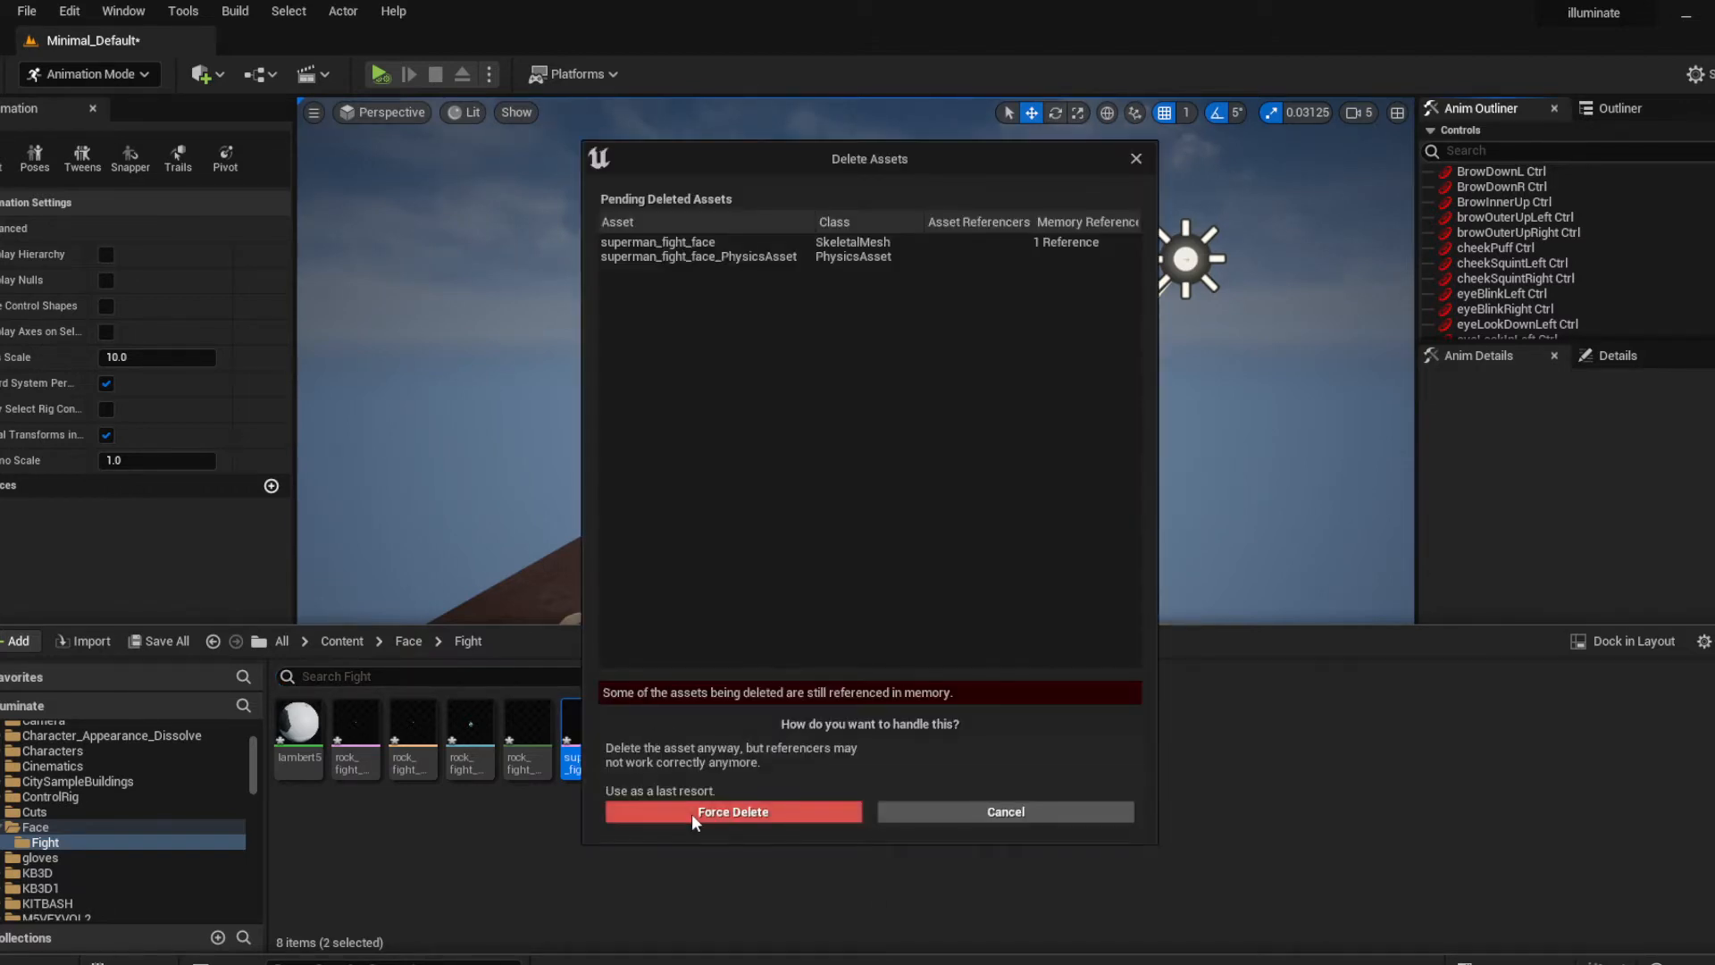
click(732, 811)
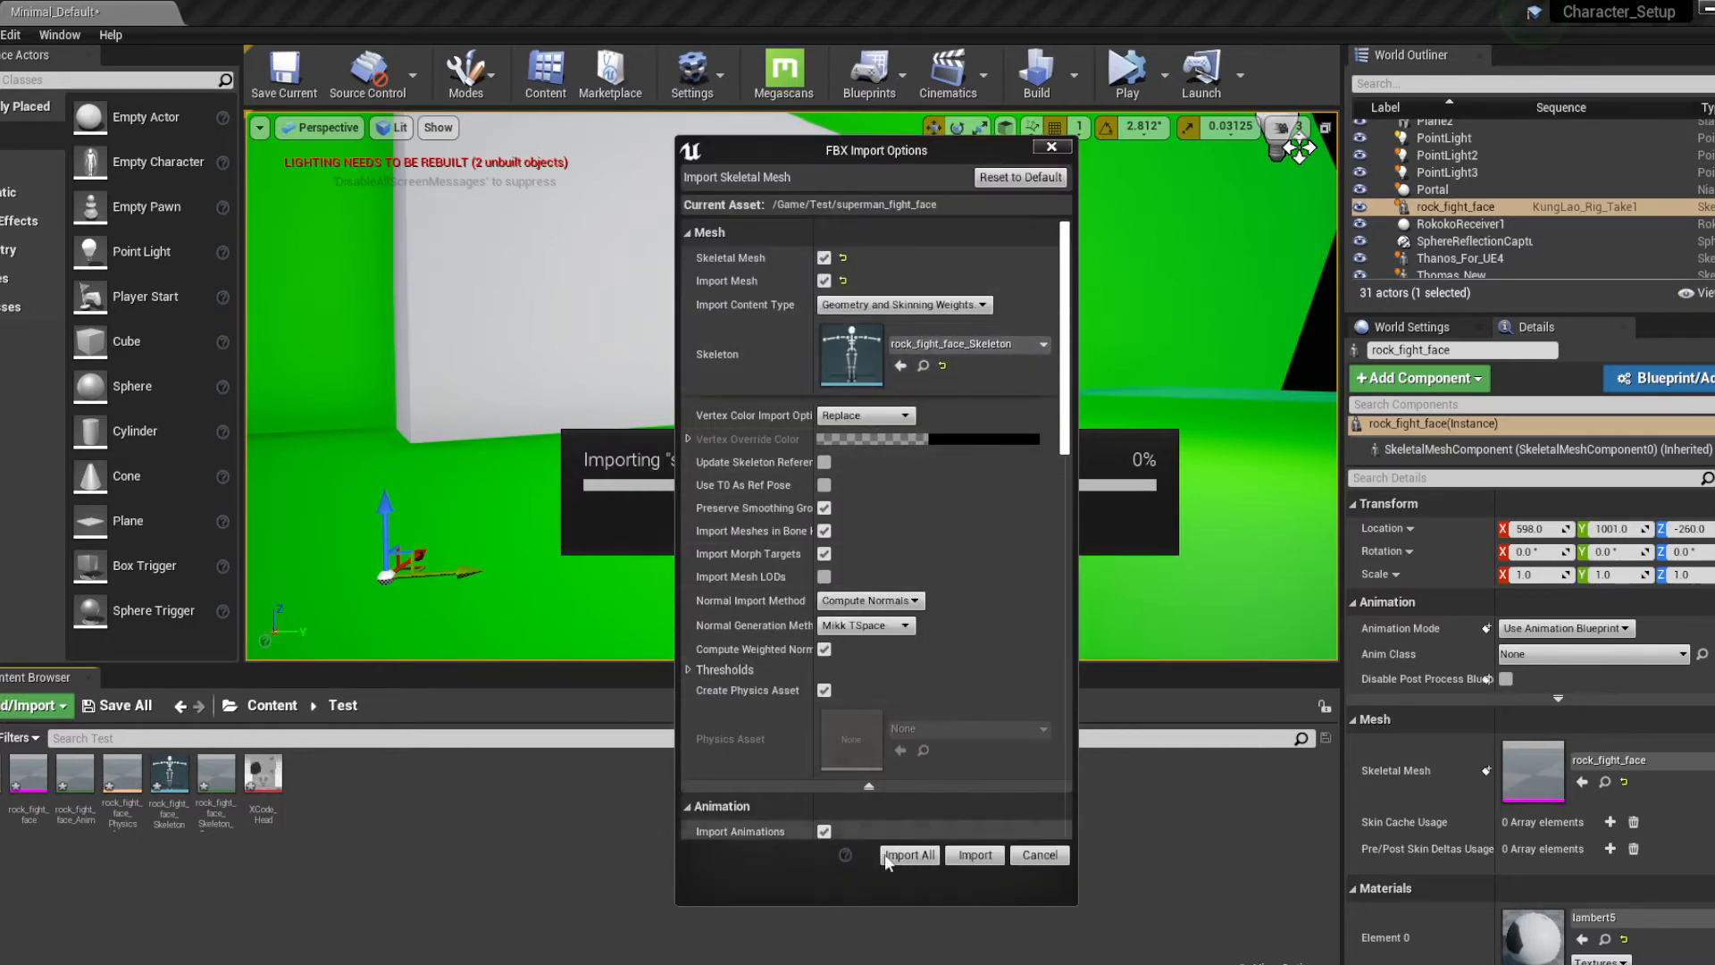
Add the imported superman_fight_face_Anim as a track on rock_fight_face in the KungLao sequence
scroll(down, 3)
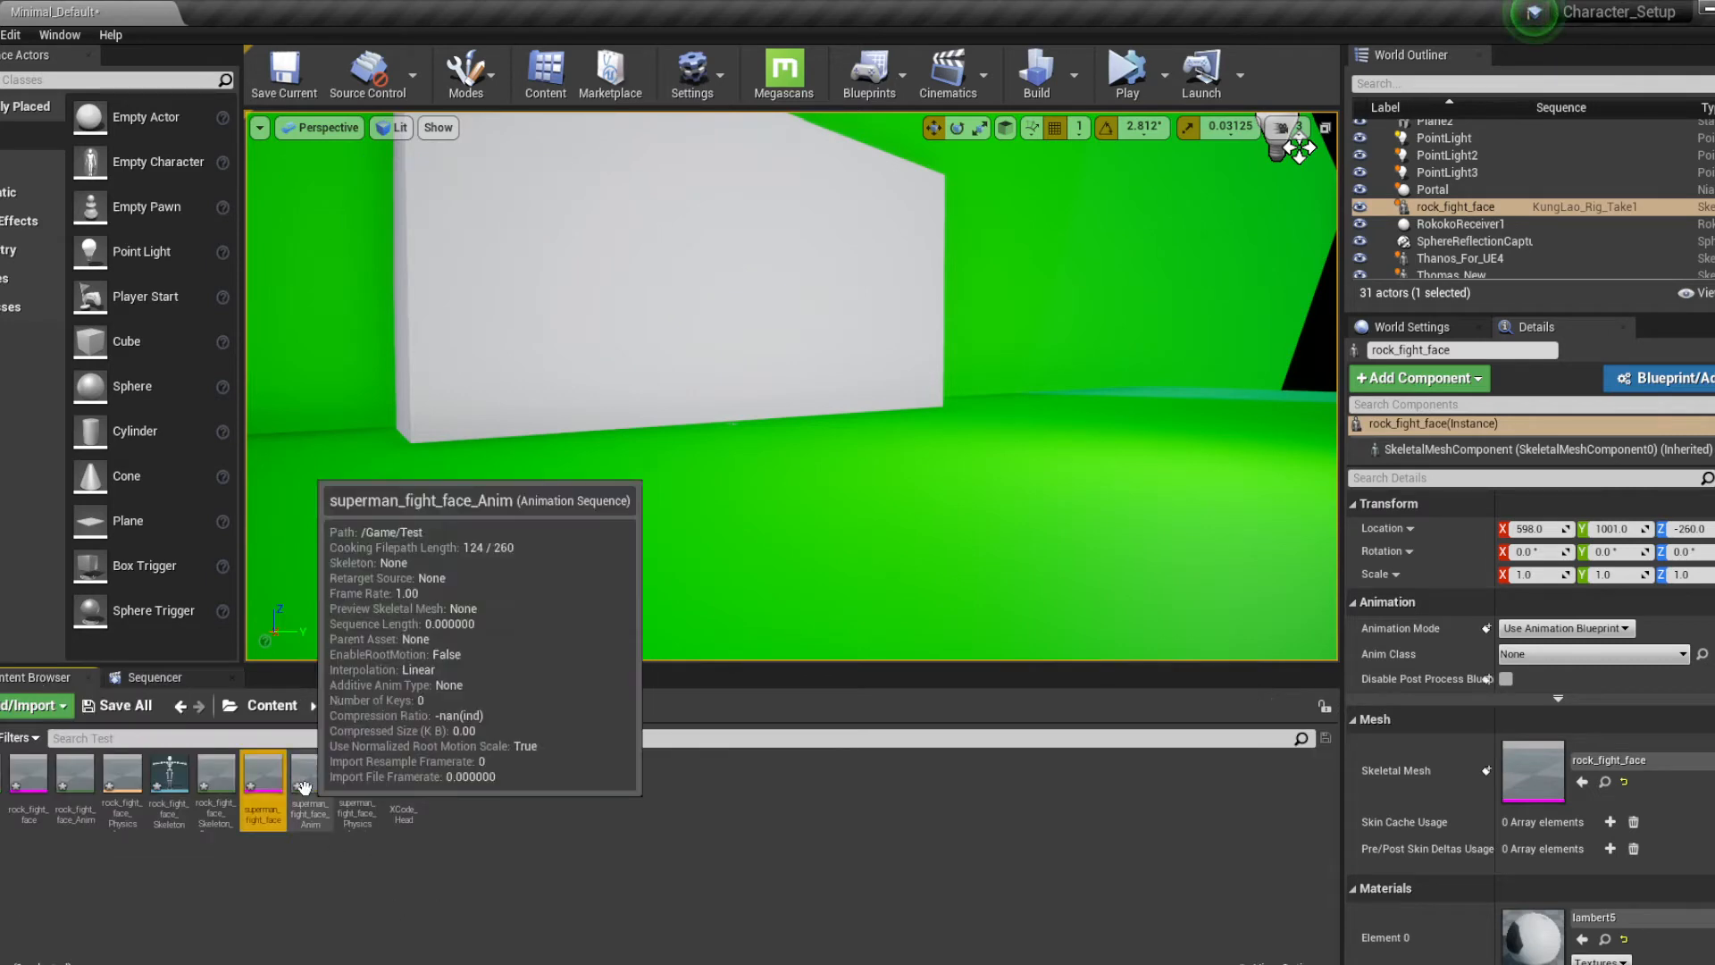
right_click(309, 782)
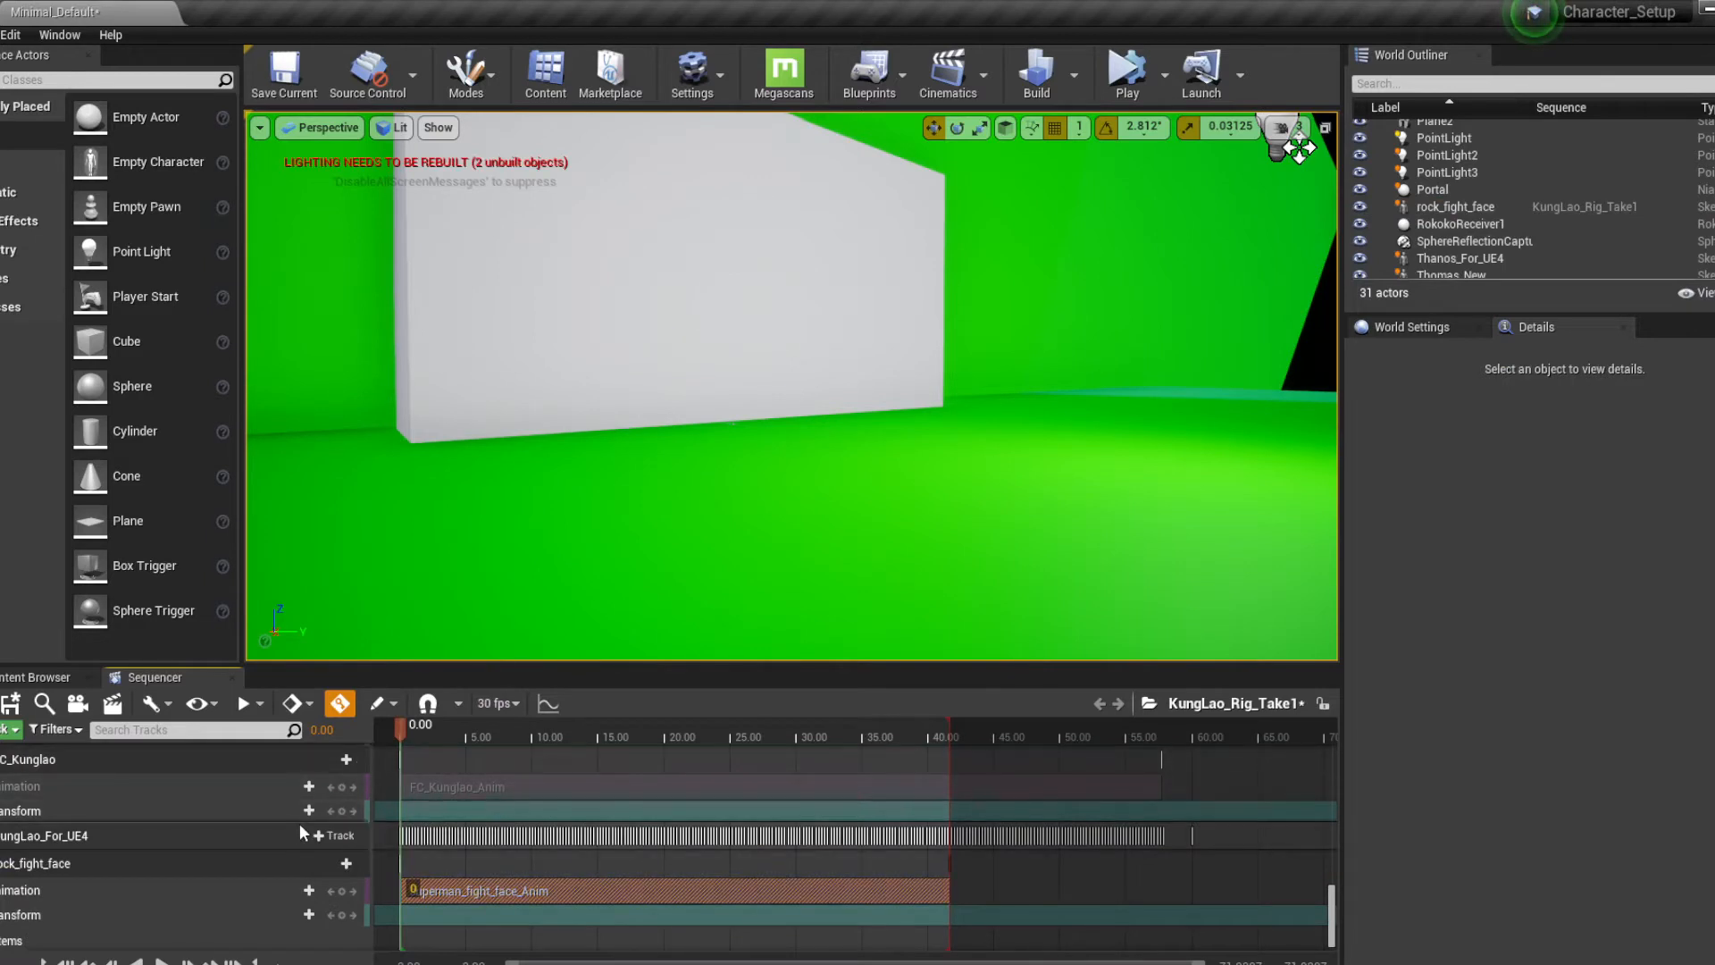
Bake the rock_fight_face track to a new Anim Sequence named Sups_fight_face in Content/Test
right_click(37, 862)
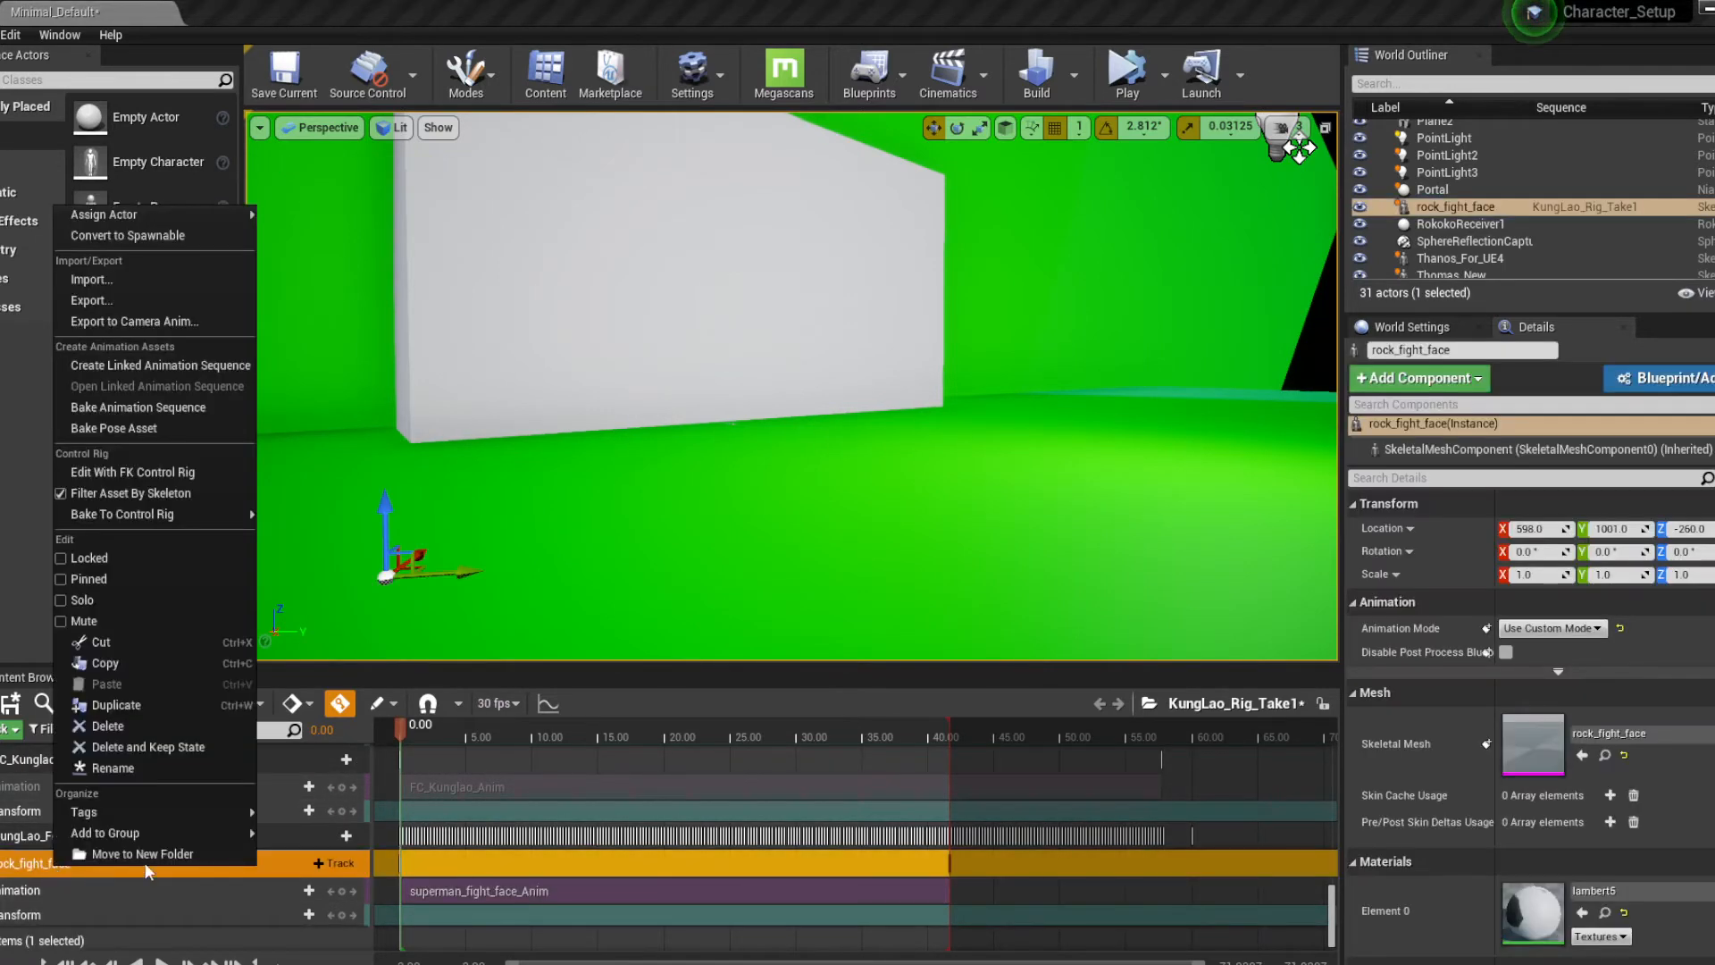
click(139, 407)
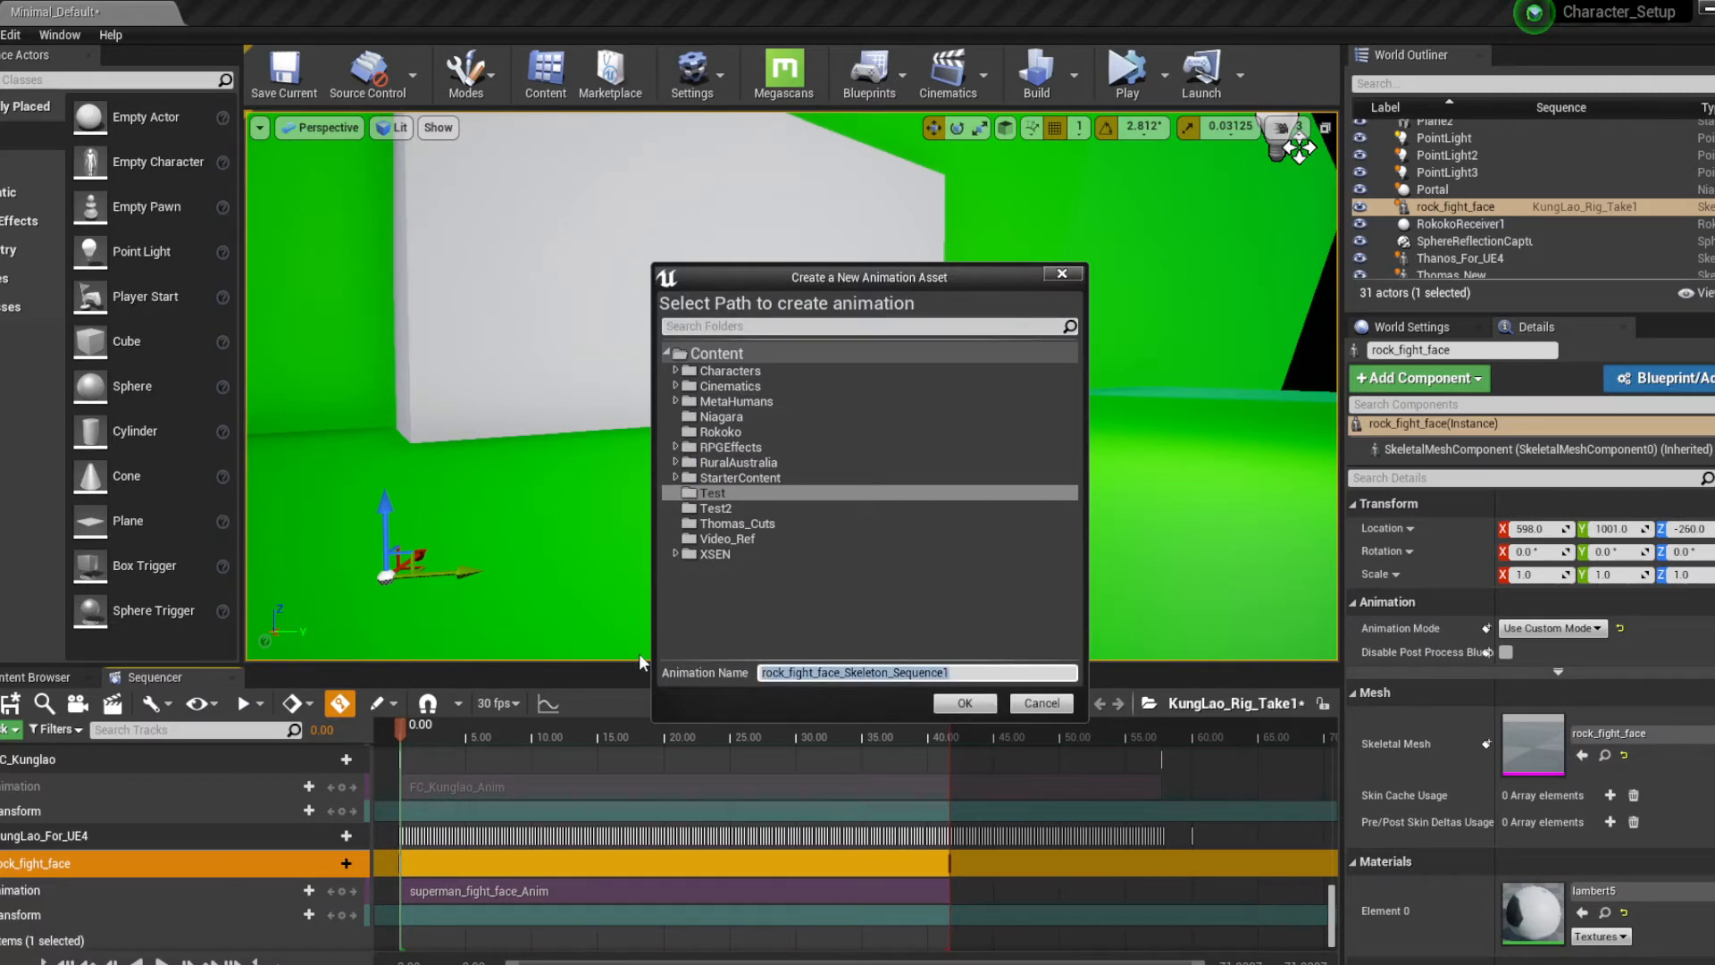
text(Superman_Fight_Face)
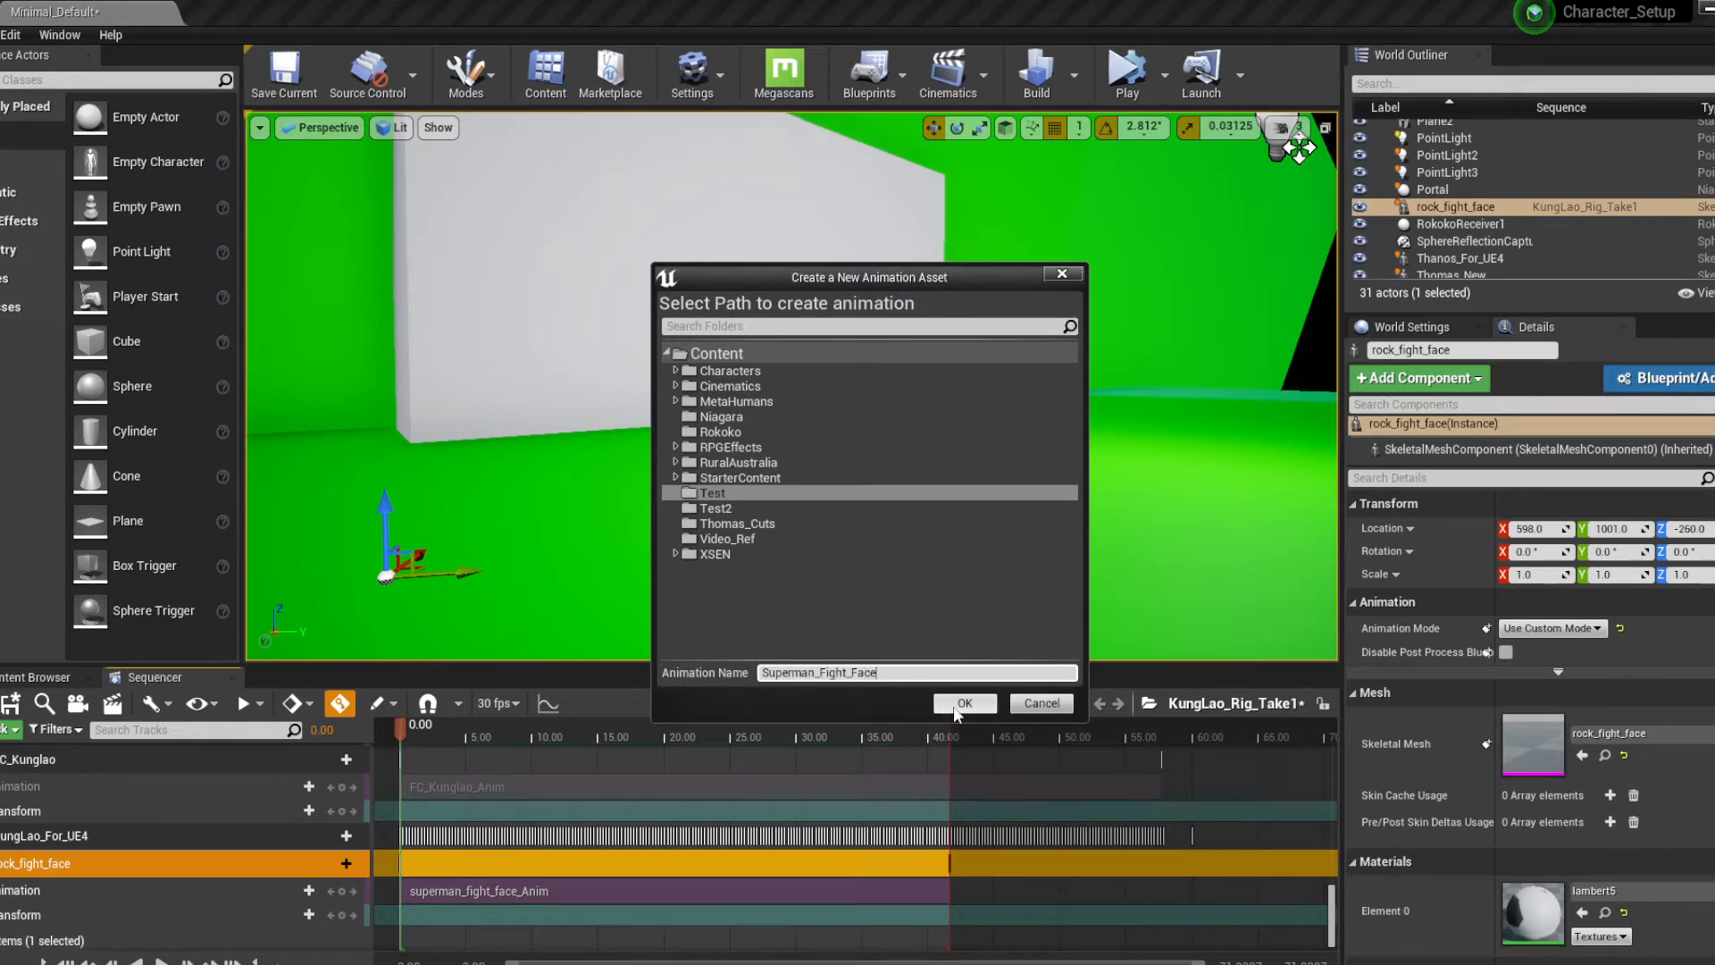
click(963, 704)
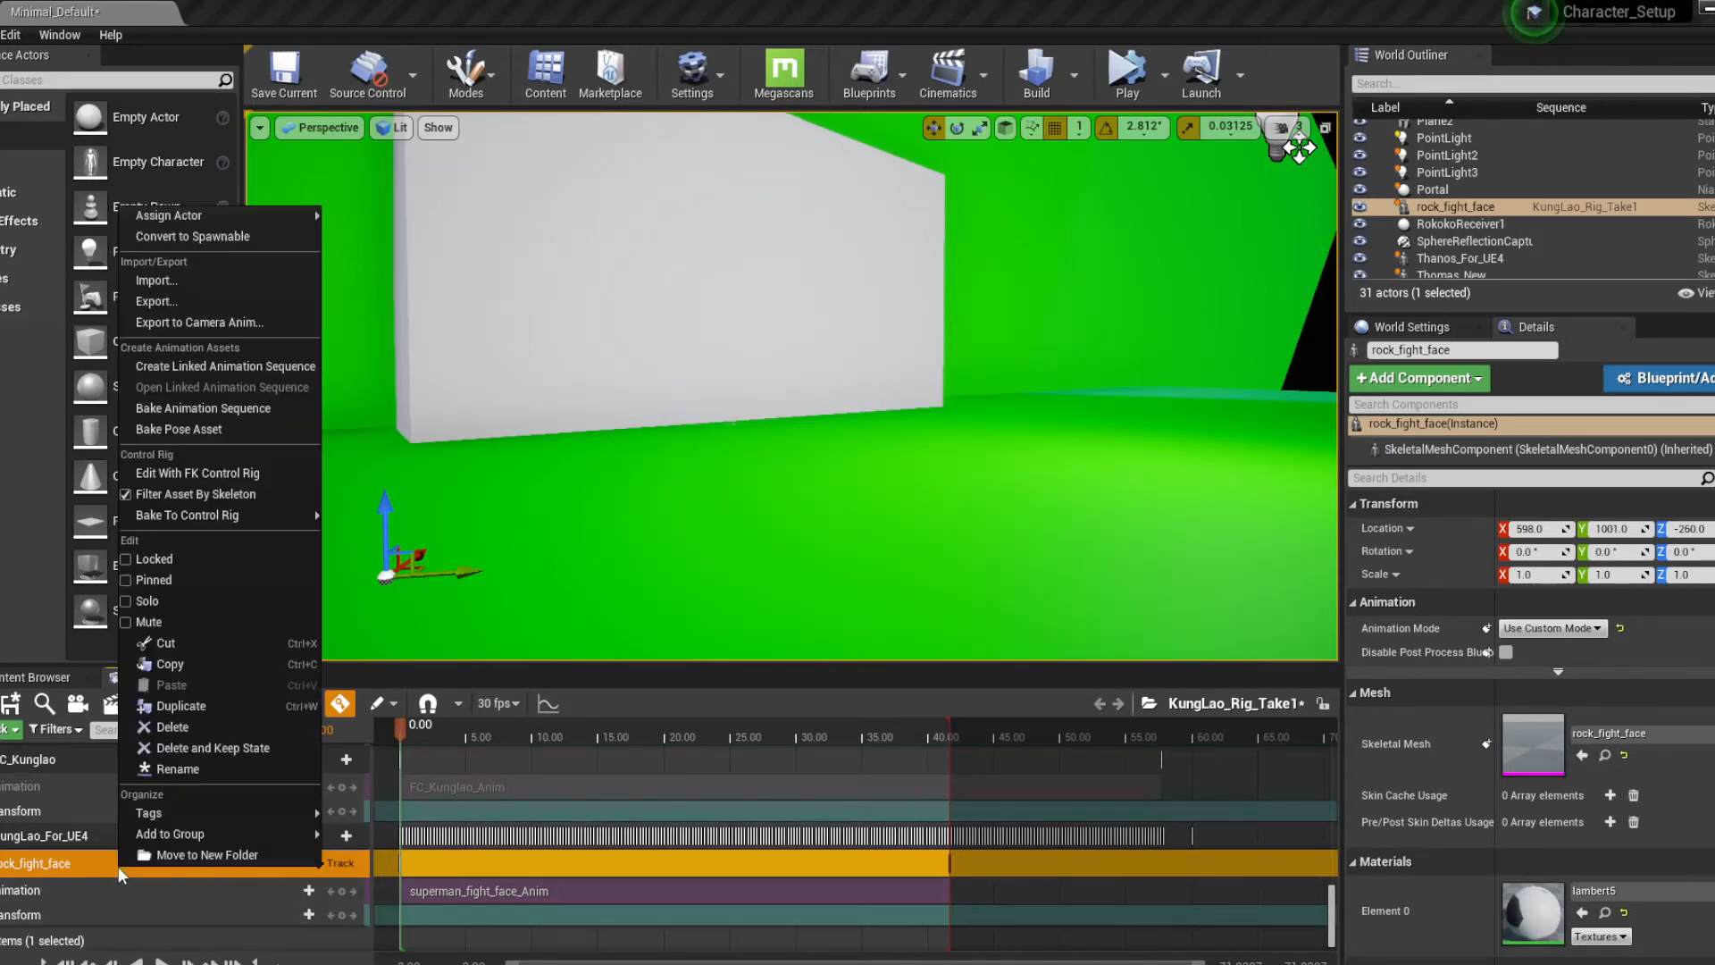
mouse_move(202, 408)
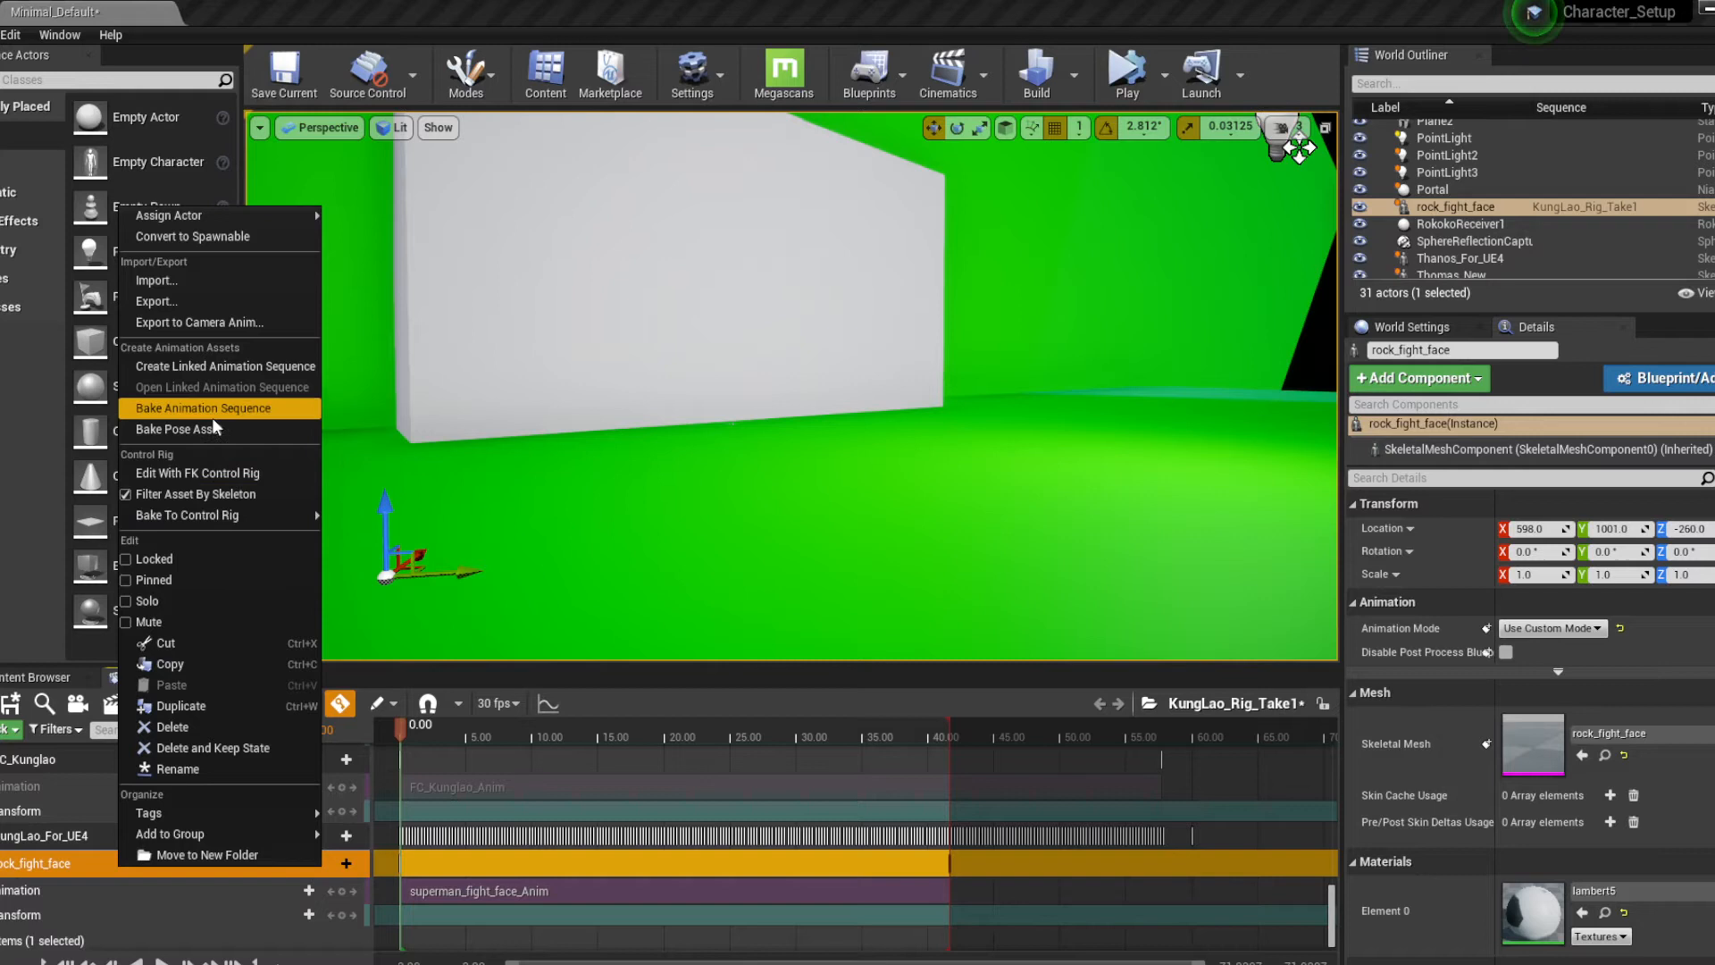
click(204, 407)
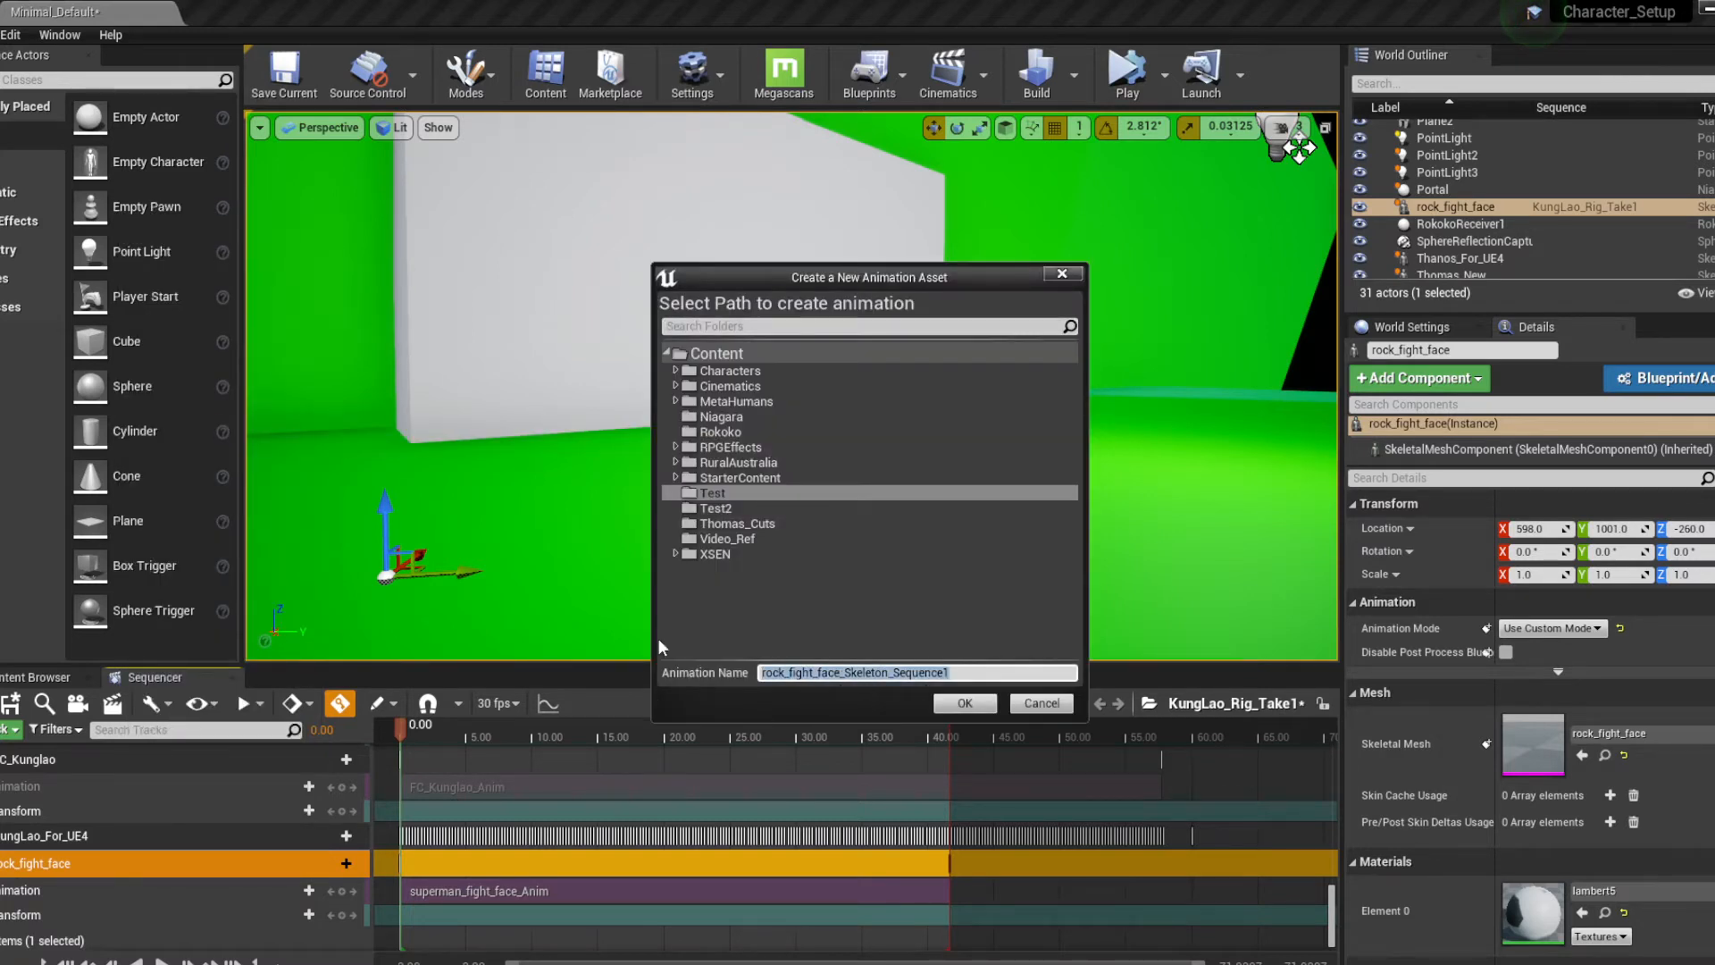
text(Sups_fig)
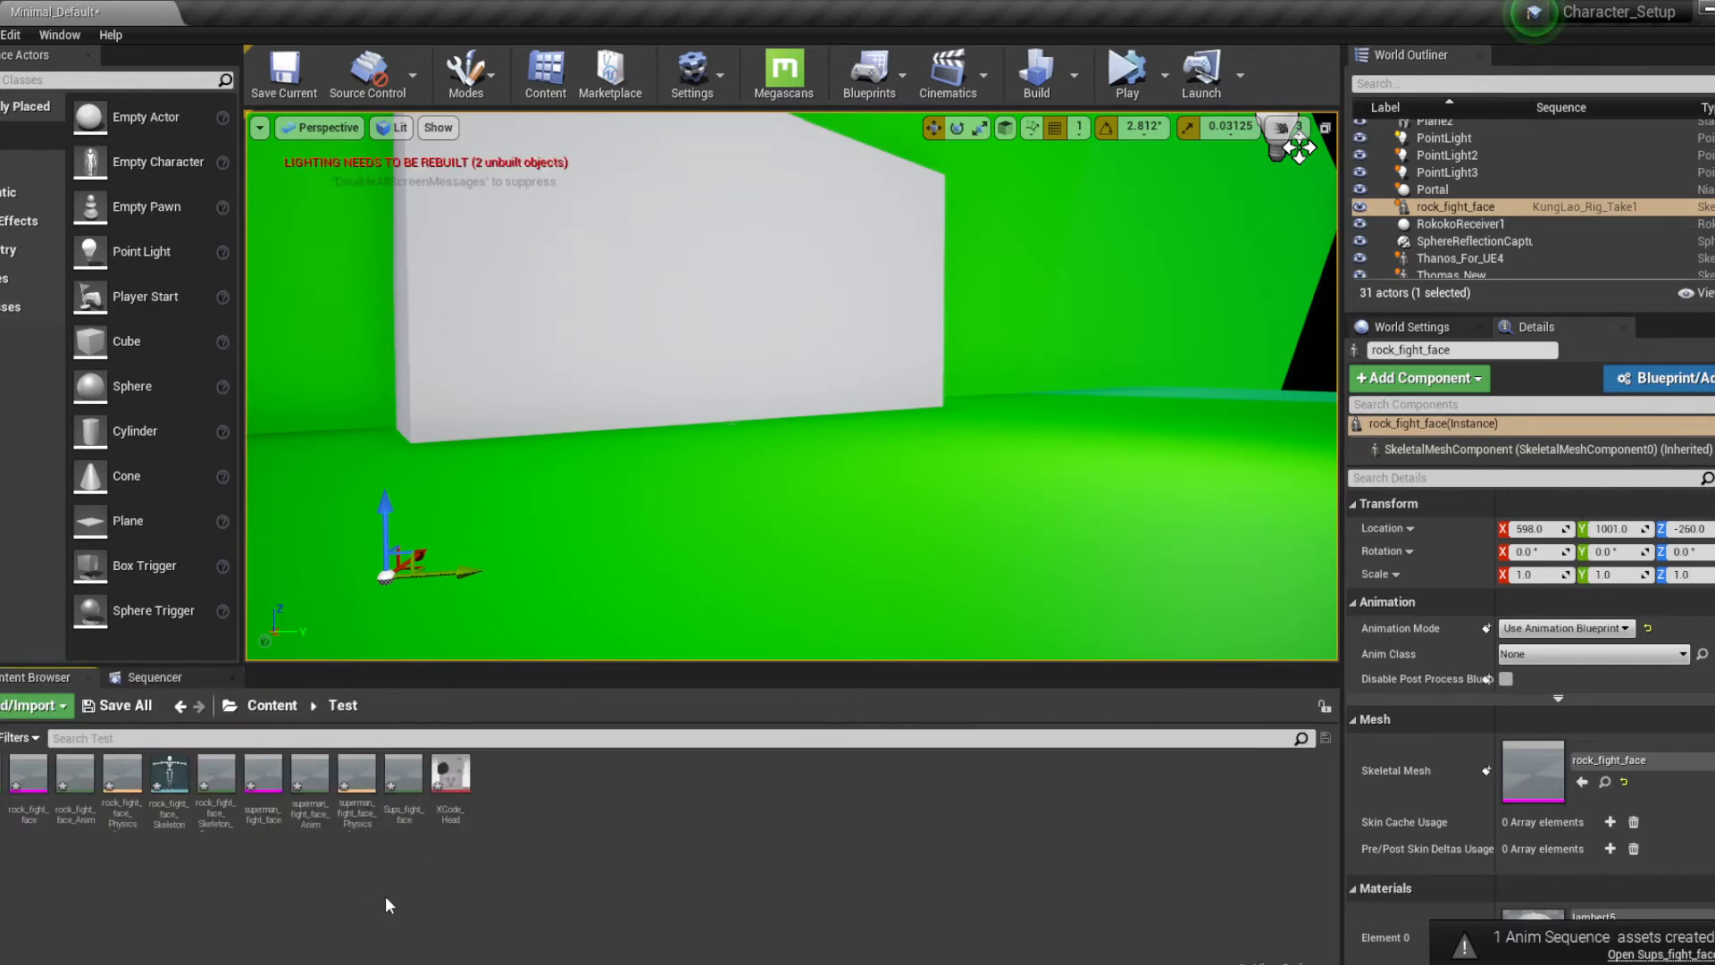
Export Sups_fight_face as an FBX into the Desktop/Talks folder
right_click(402, 784)
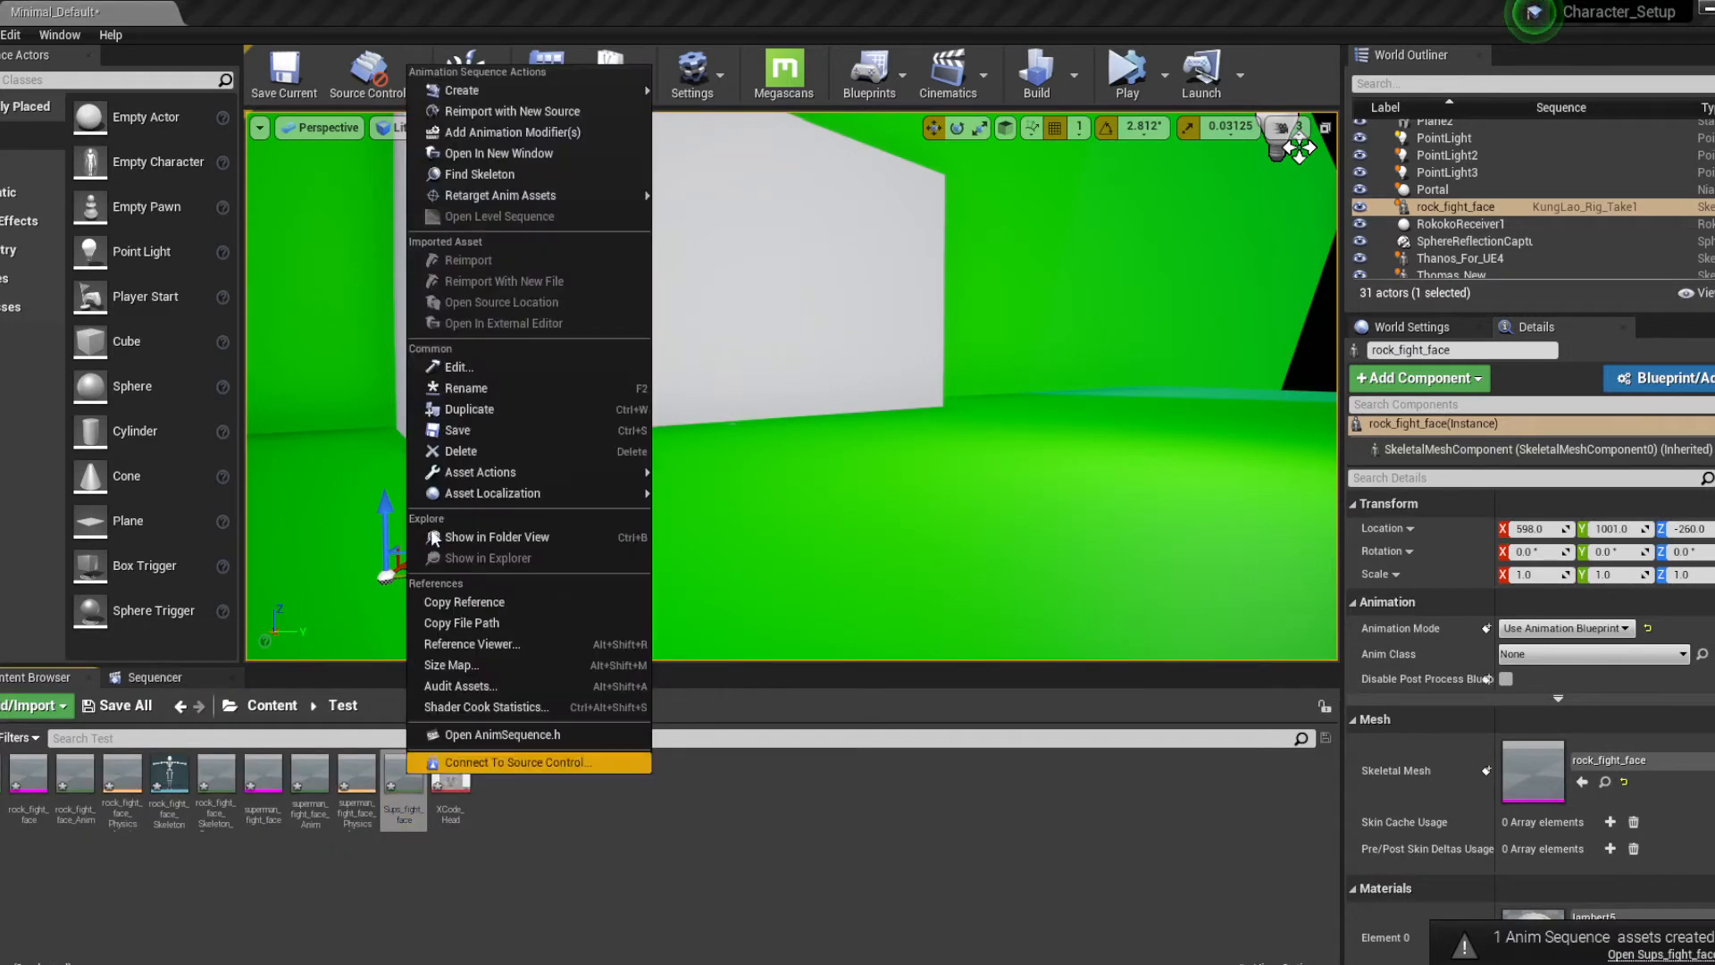
mouse_move(479, 471)
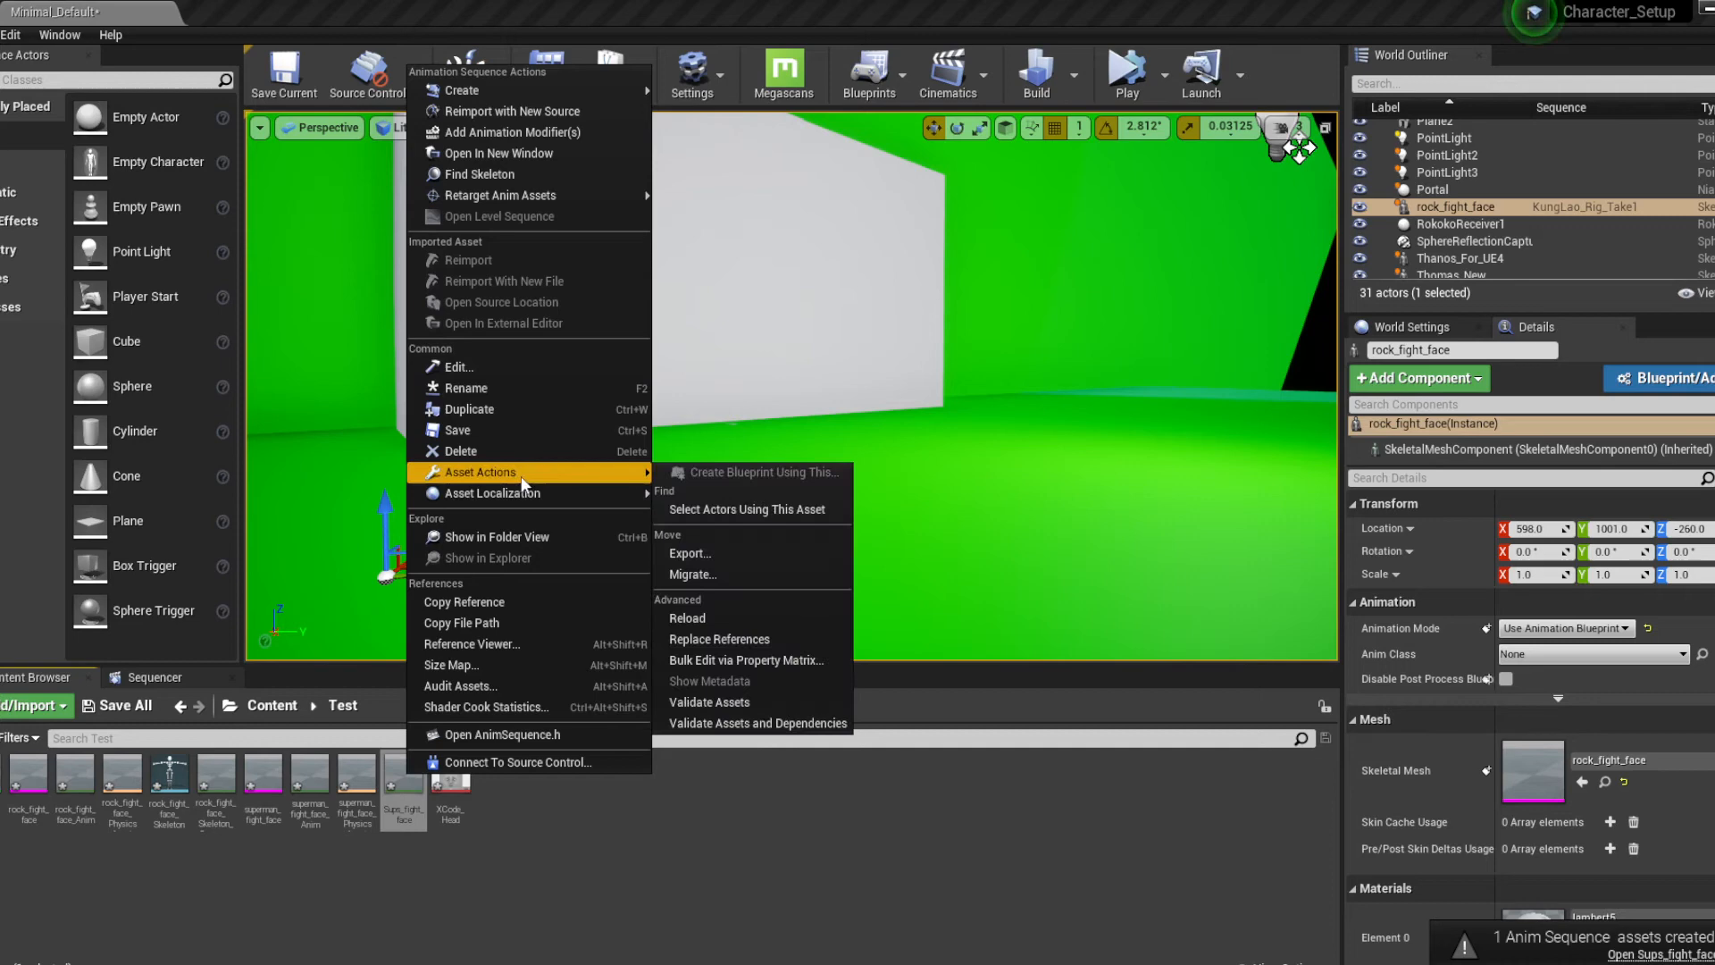
click(690, 553)
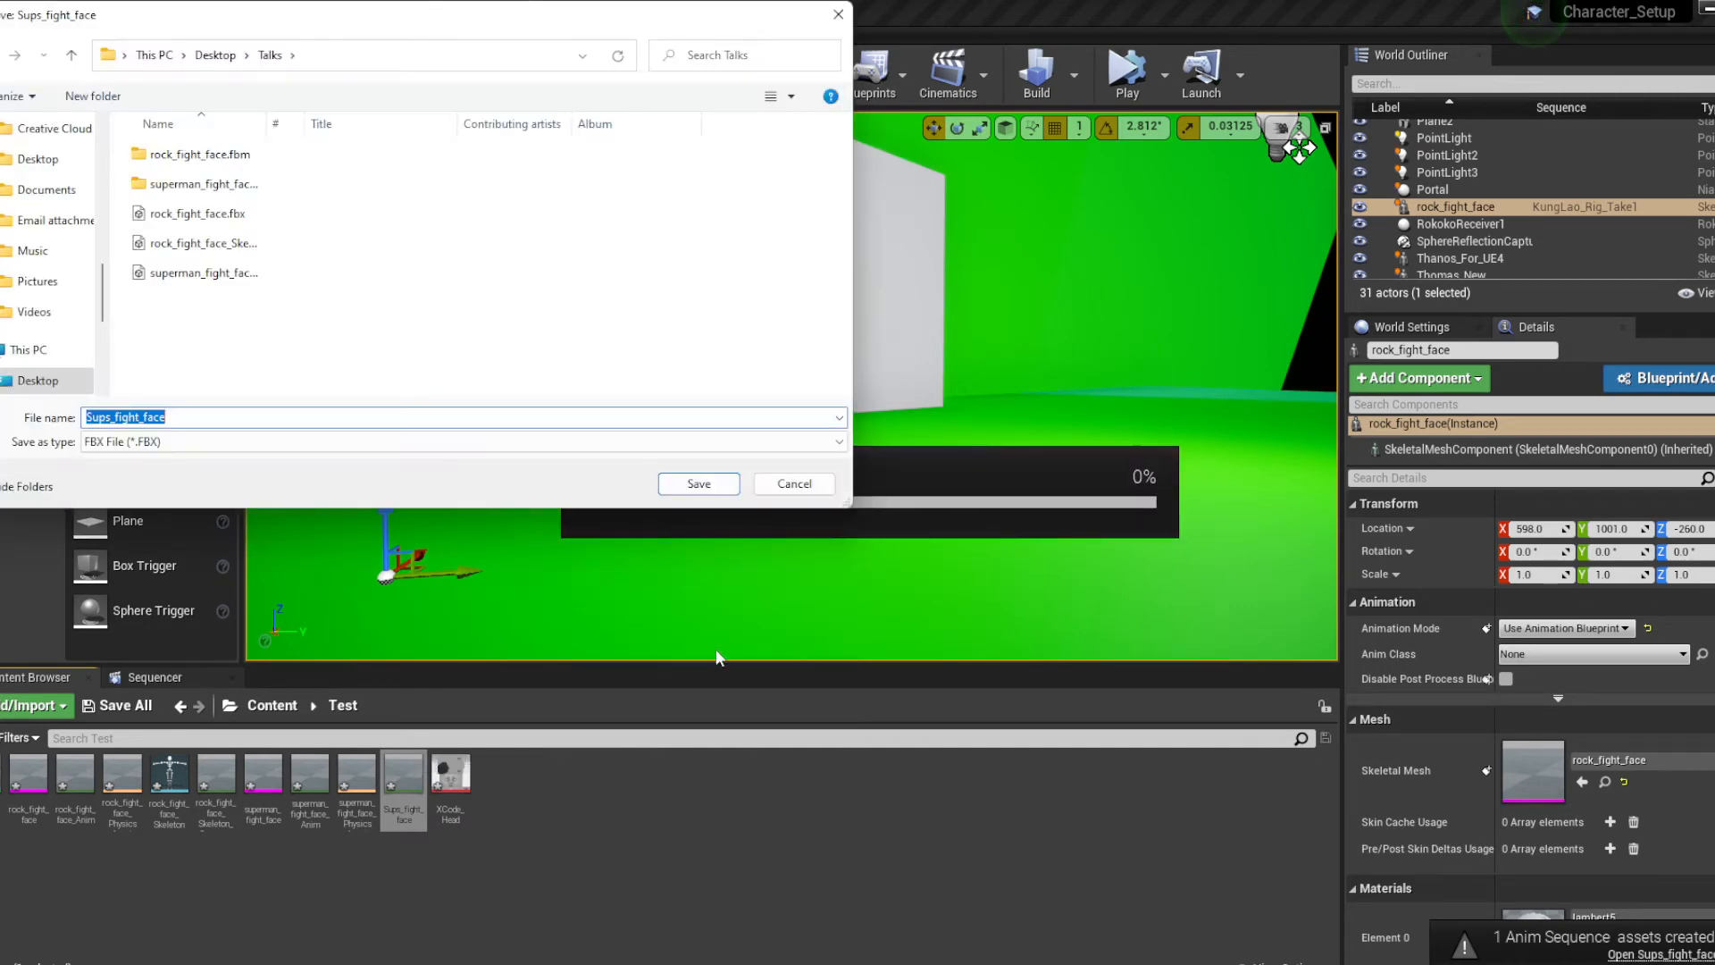
click(697, 484)
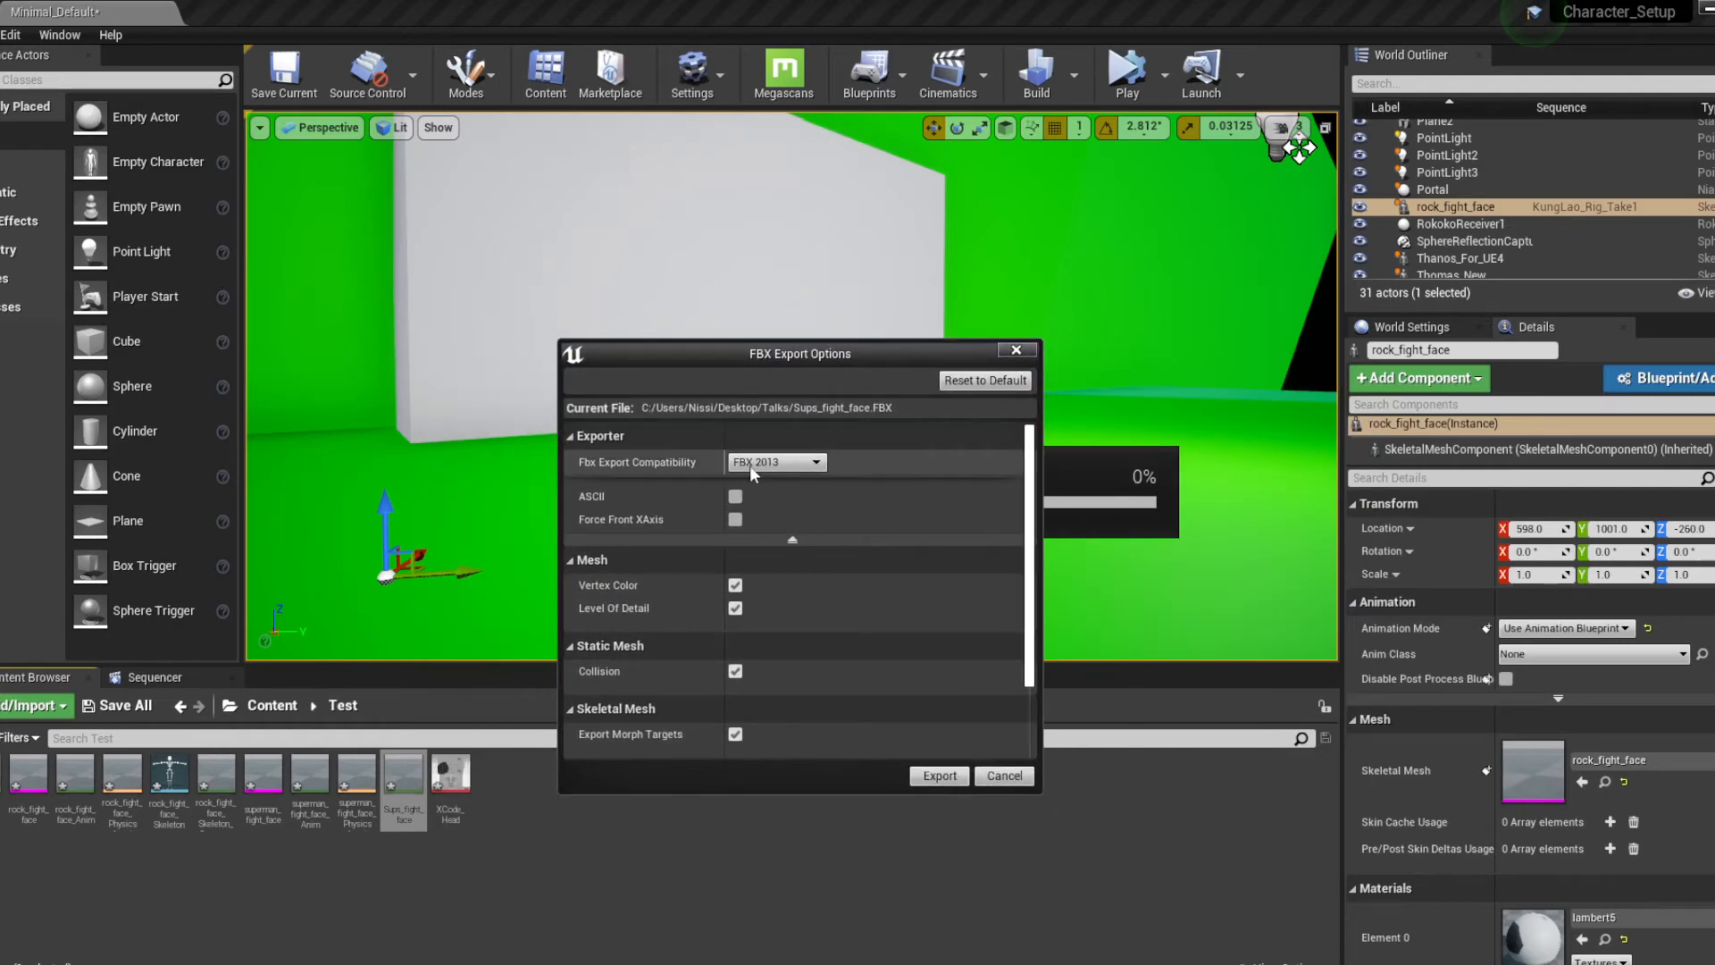
scroll(down, 3)
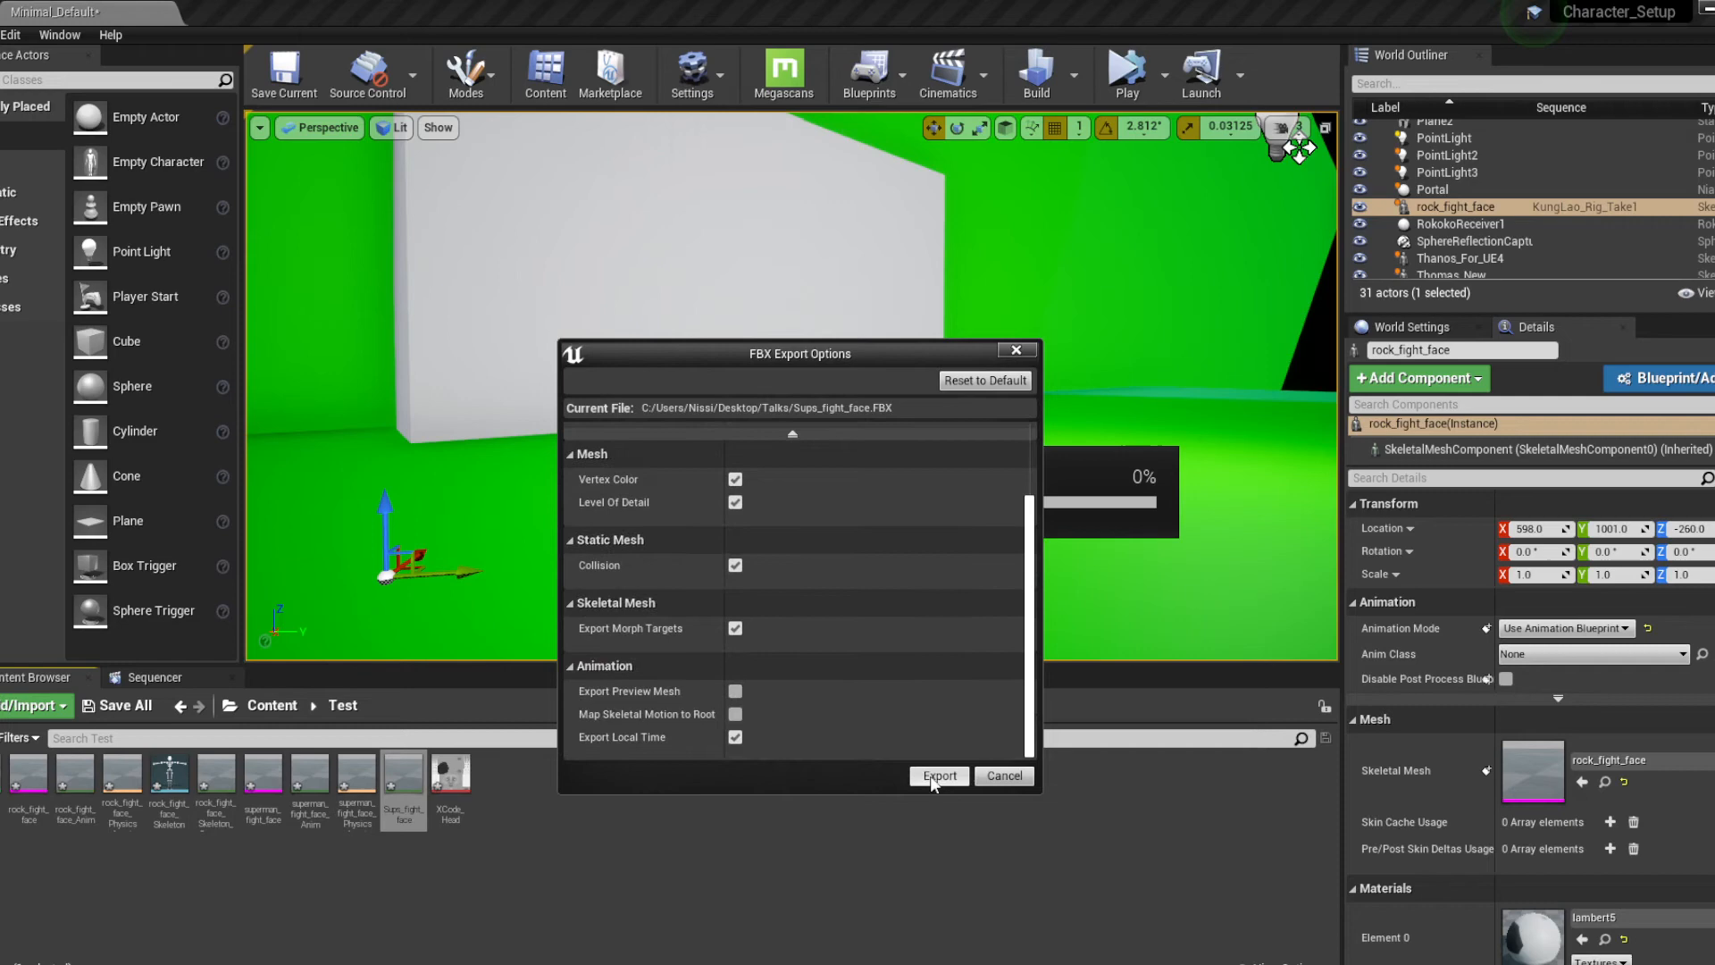
click(938, 776)
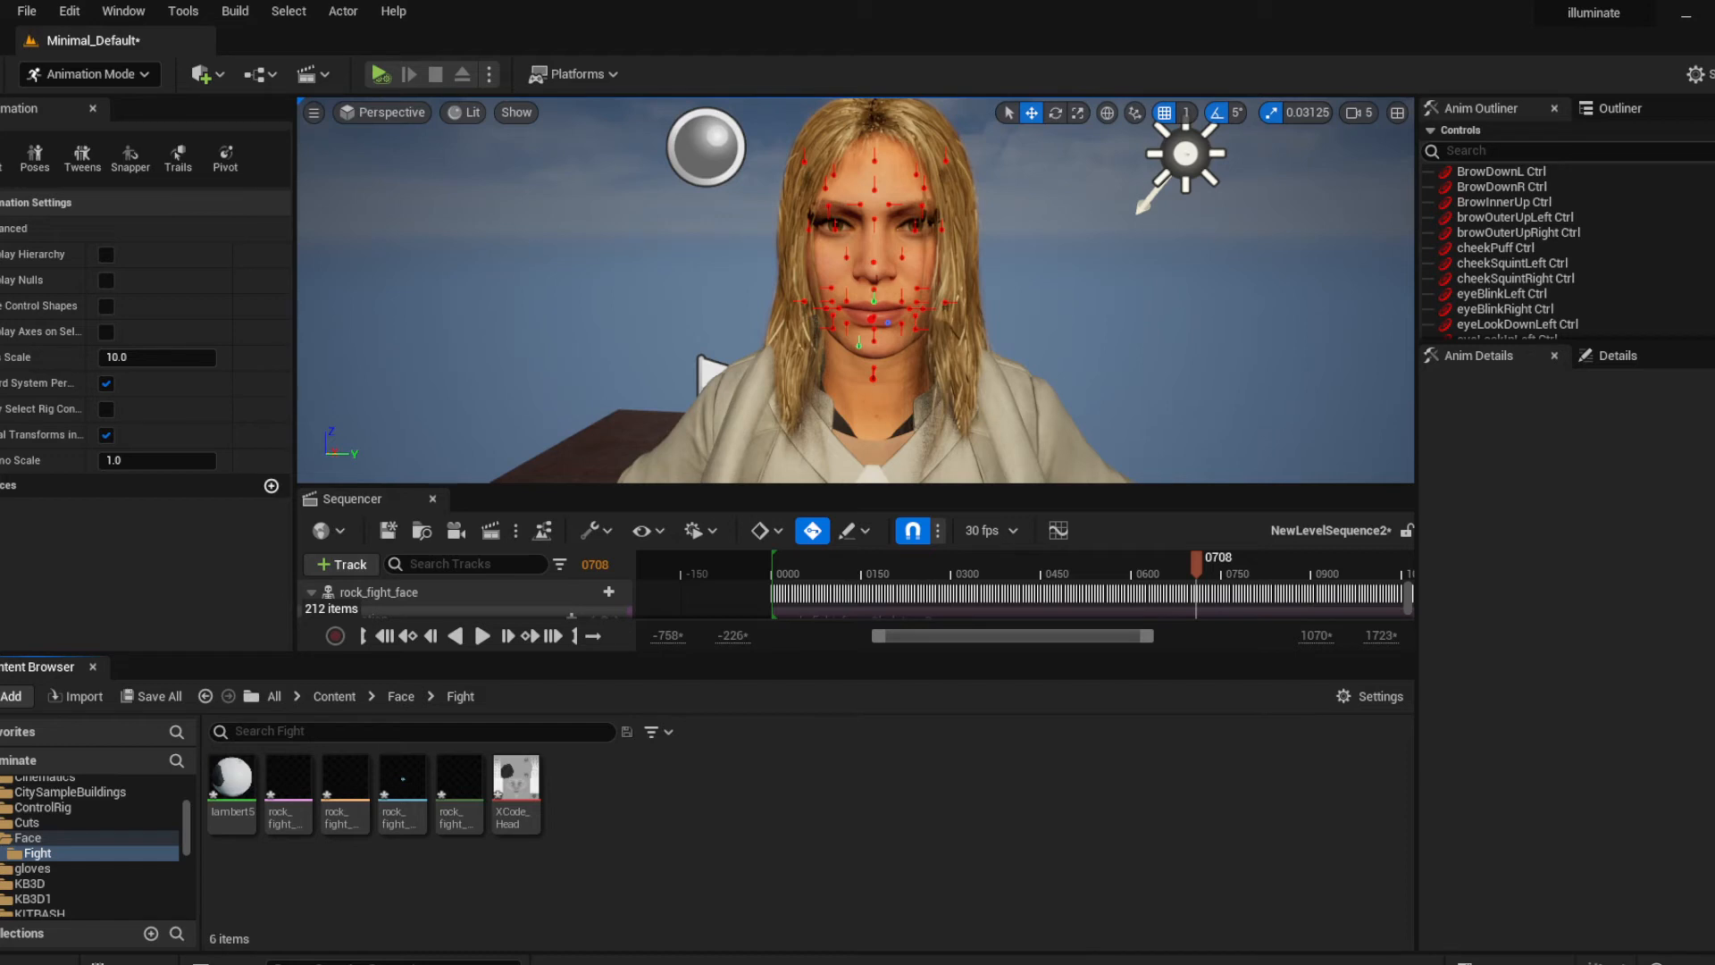
mouse_move(644, 842)
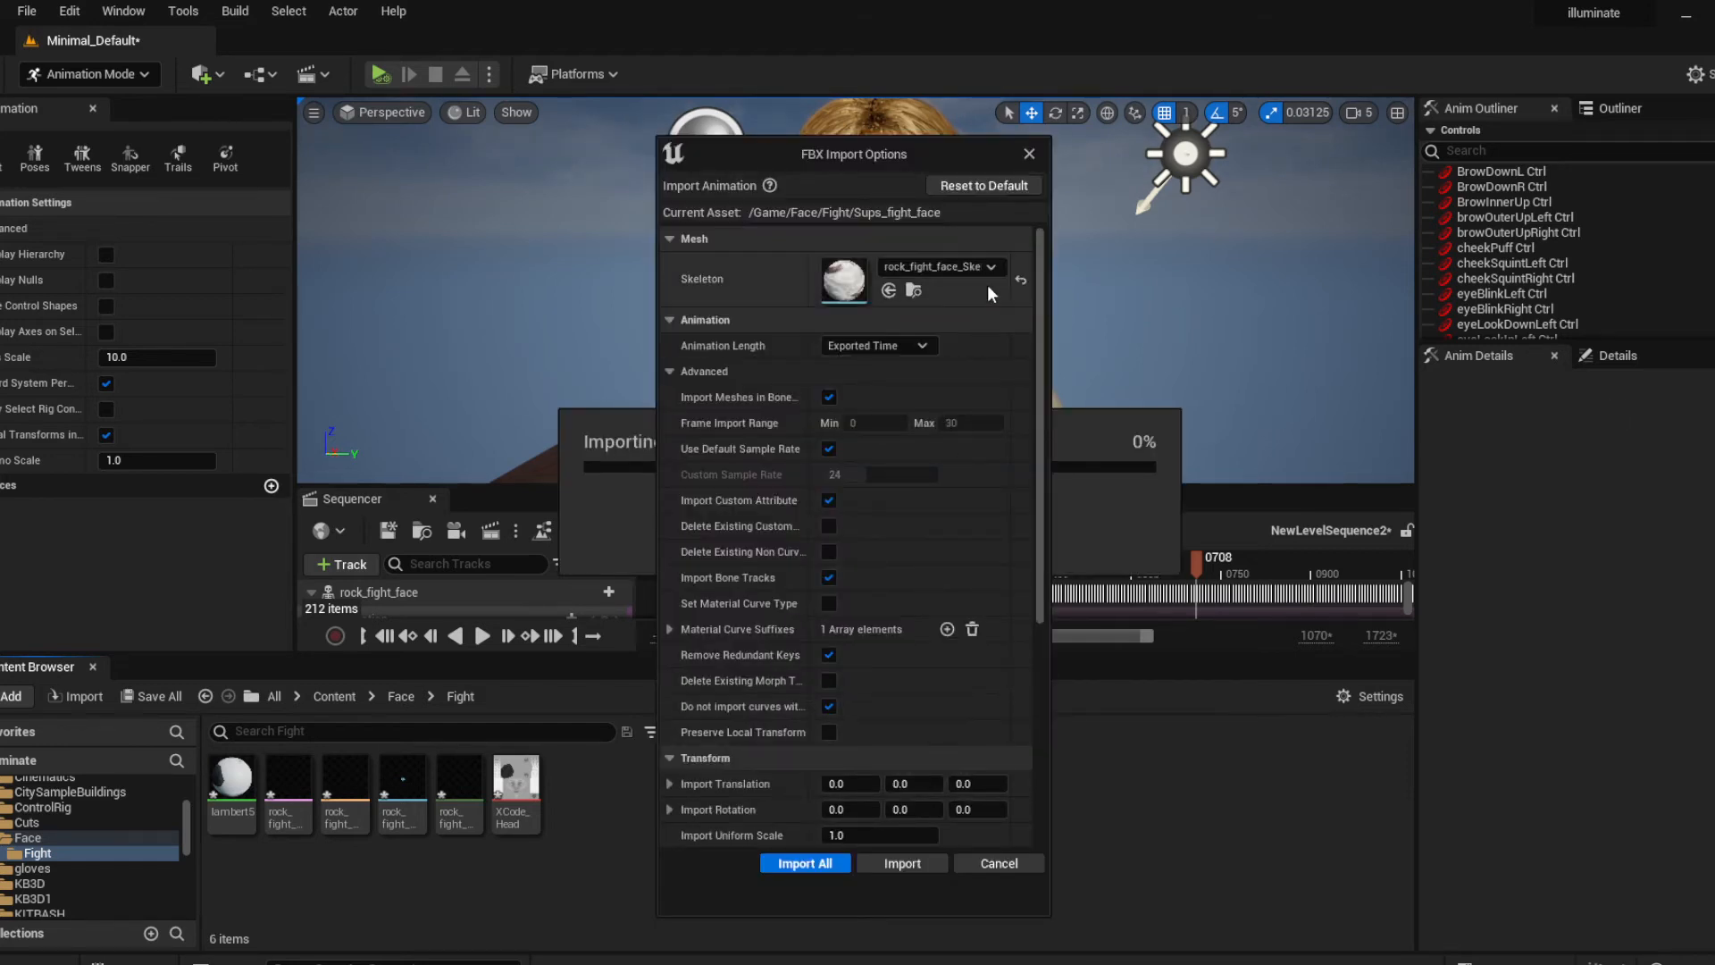
Import the Sups_fight_face FBX onto the face skeleton into Content/Face/Fight
scroll(down, 3)
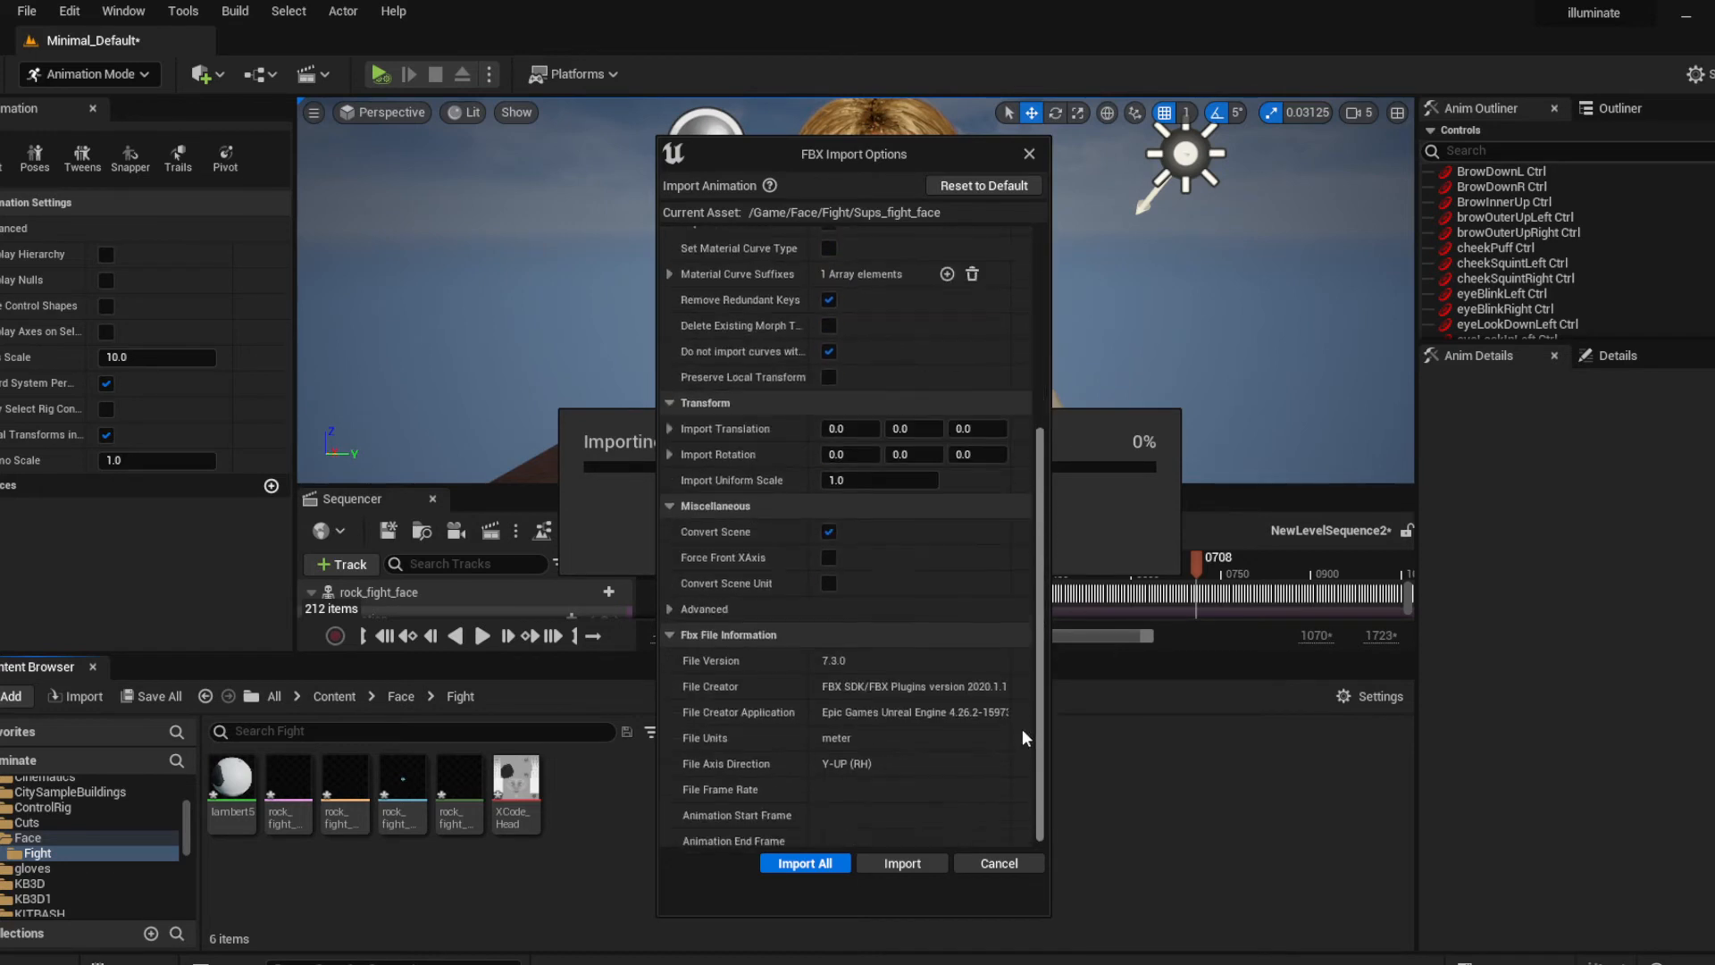
click(804, 863)
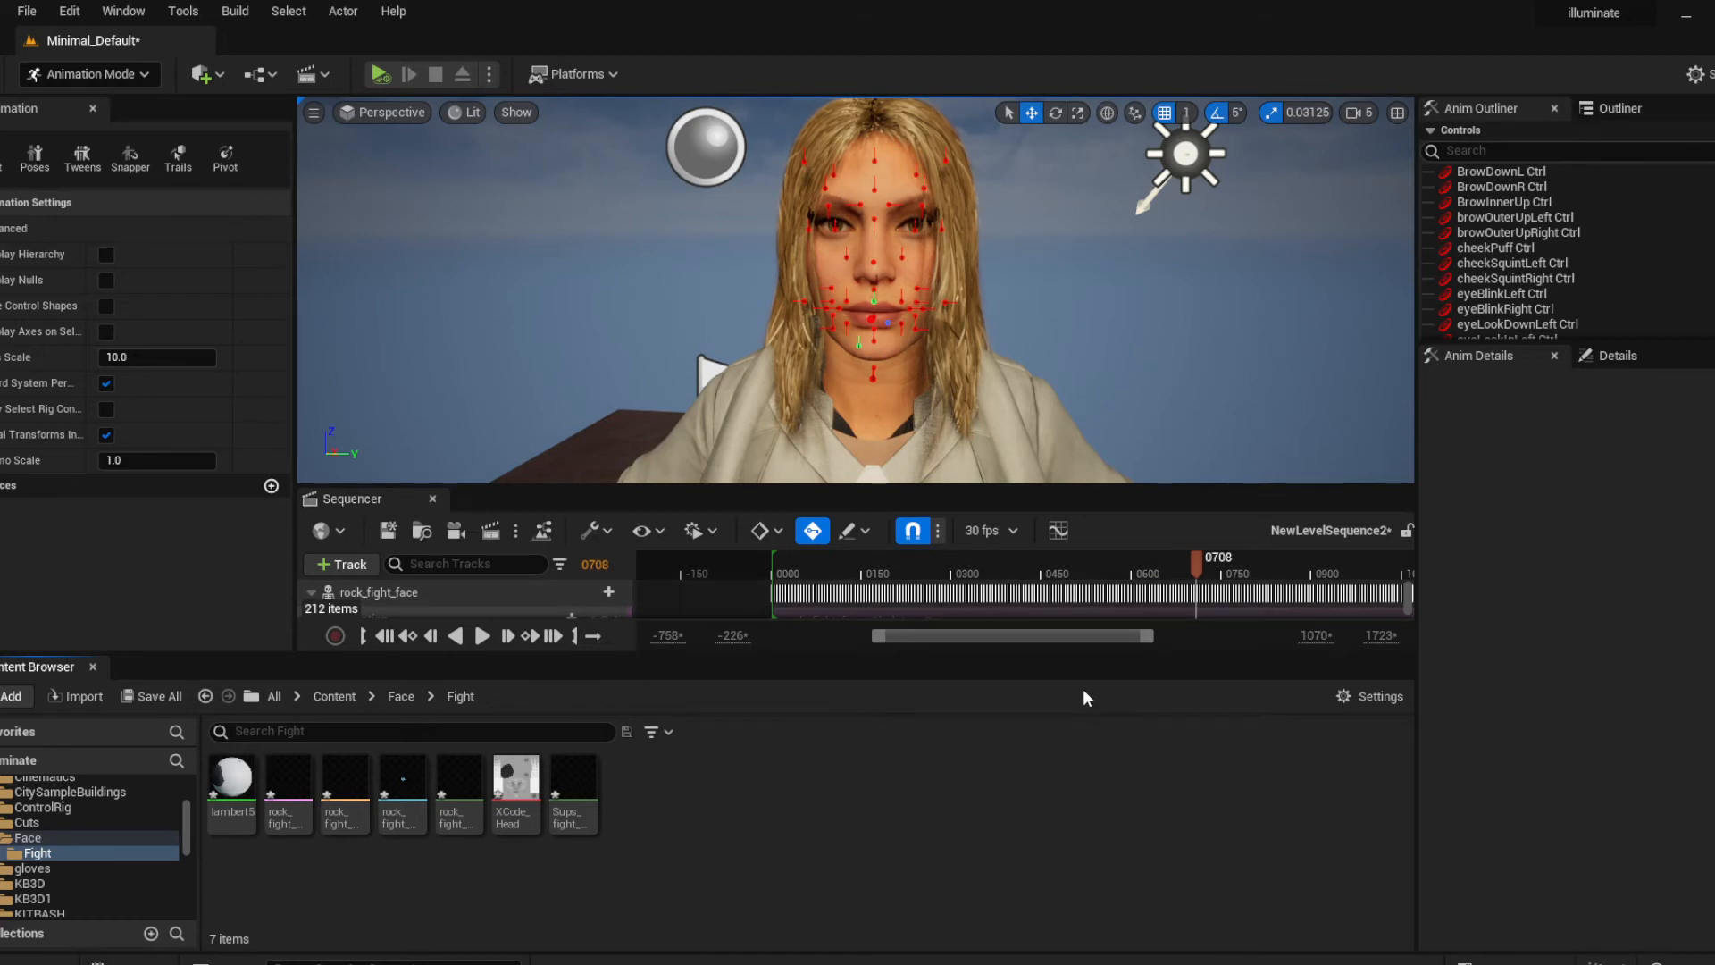
mouse_move(665, 505)
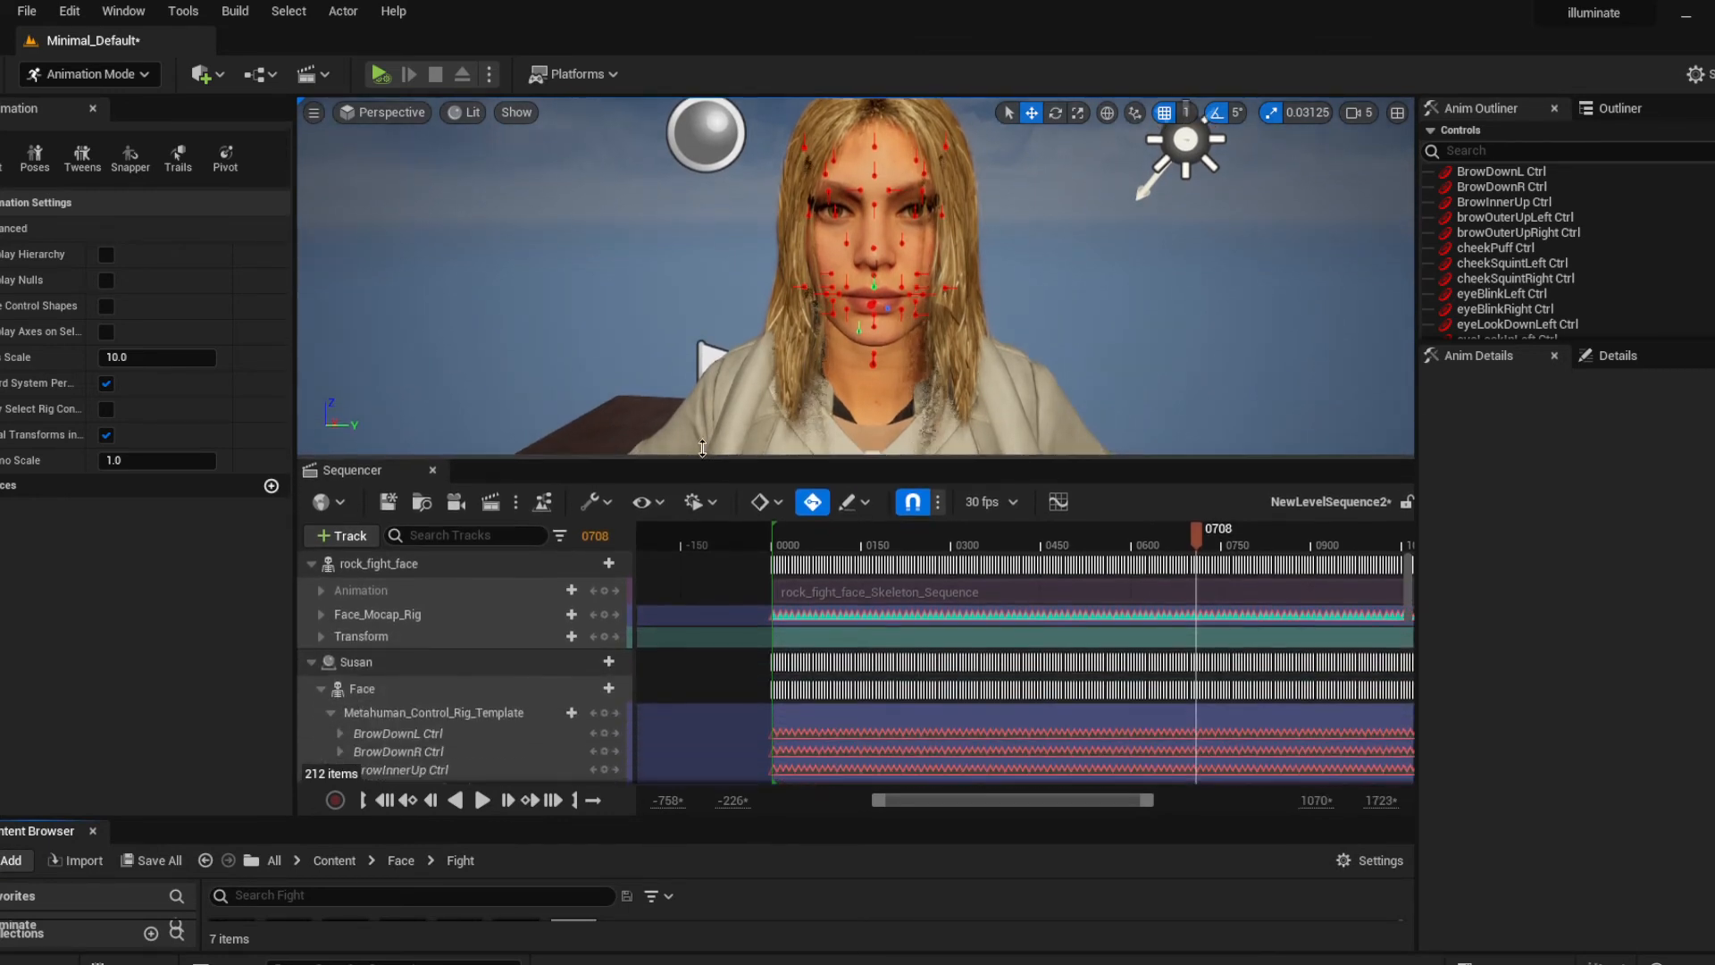
Swap the track to Sups_fight_face, bake it onto Susan's MetaHuman face control rig, and play it back
click(385, 800)
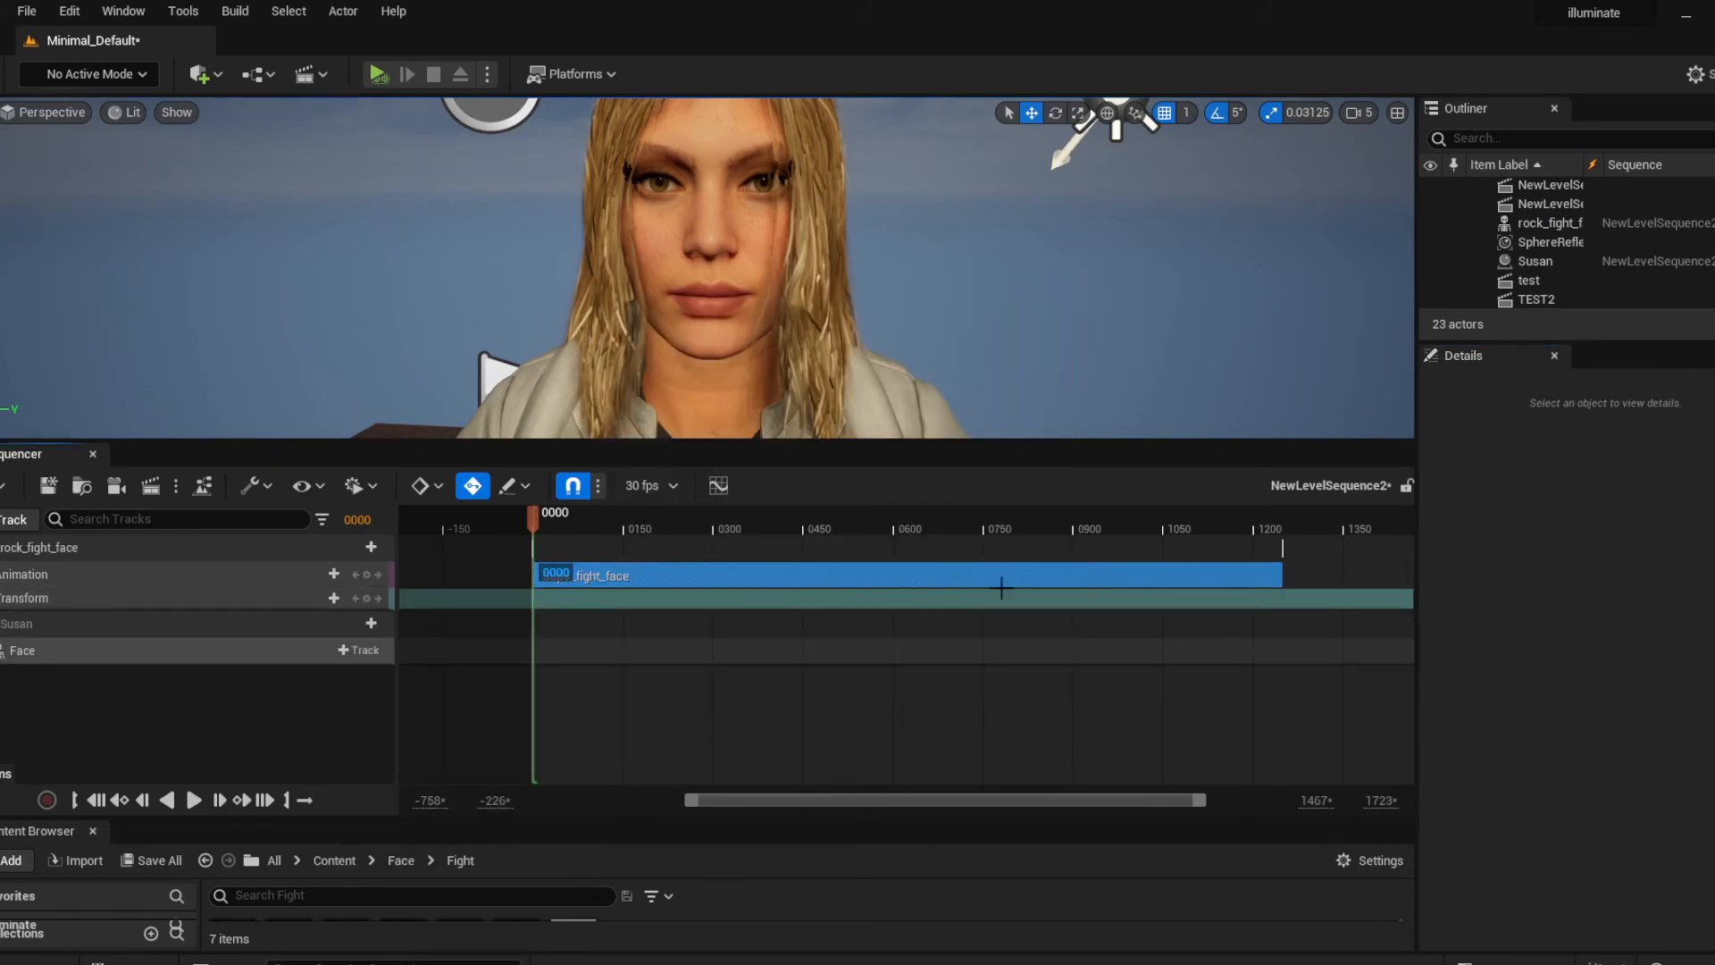
right_click(38, 546)
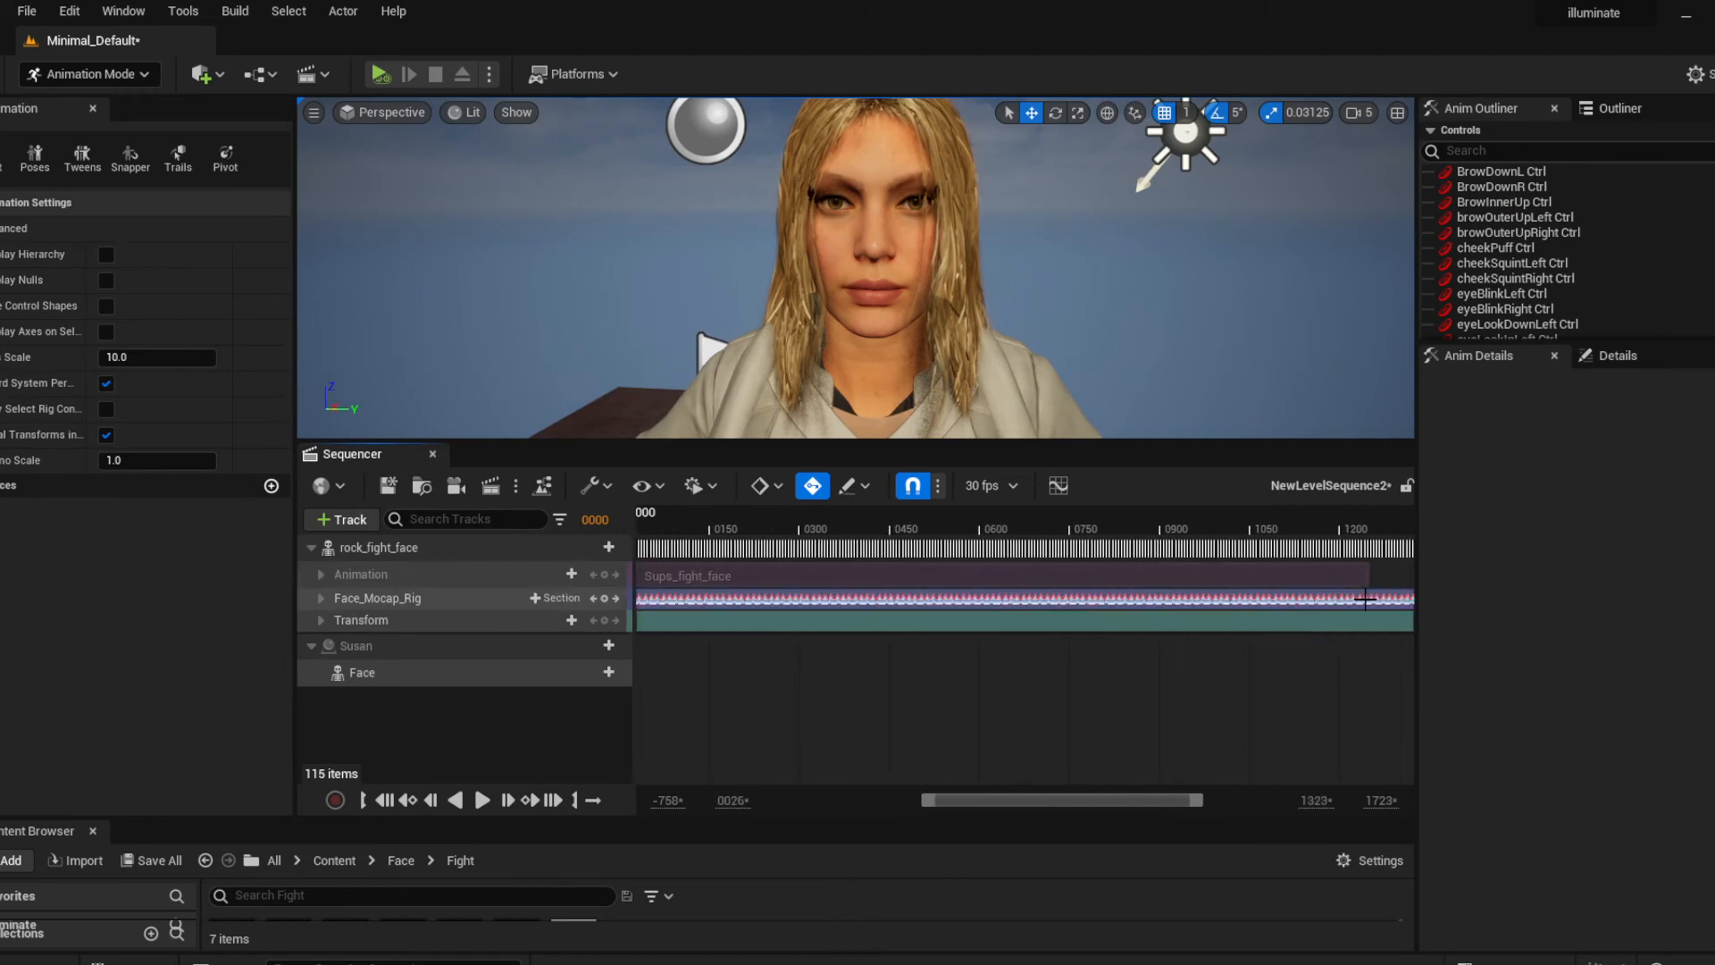
right_click(1365, 599)
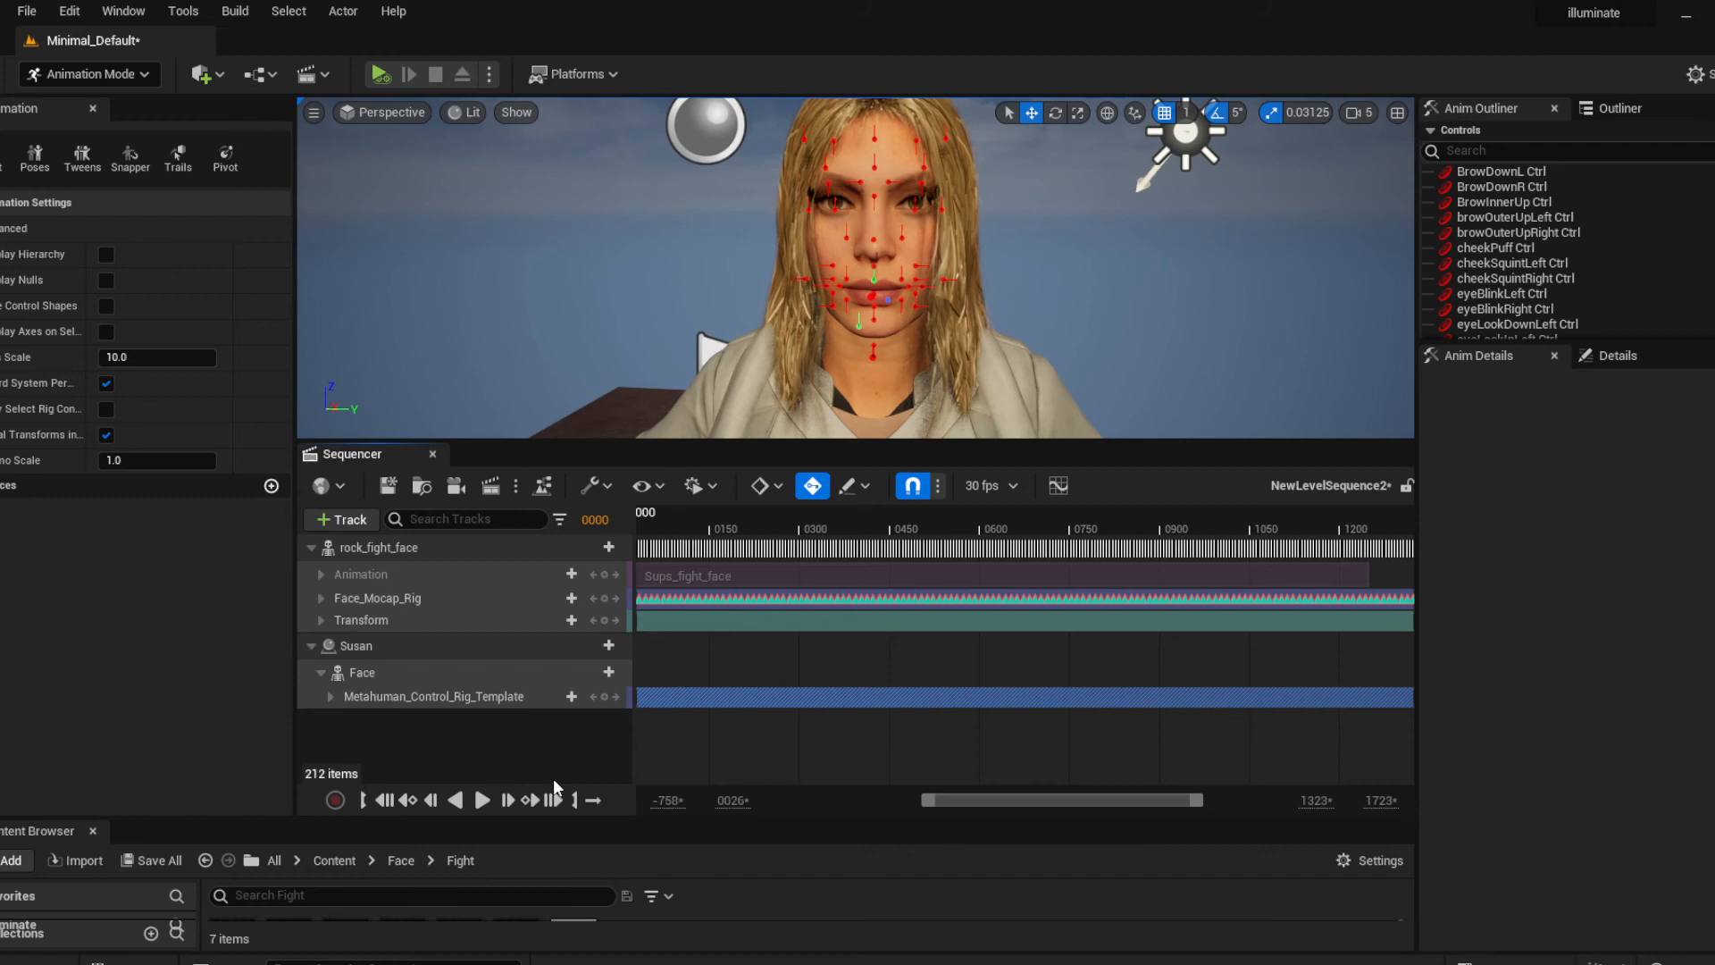
click(329, 695)
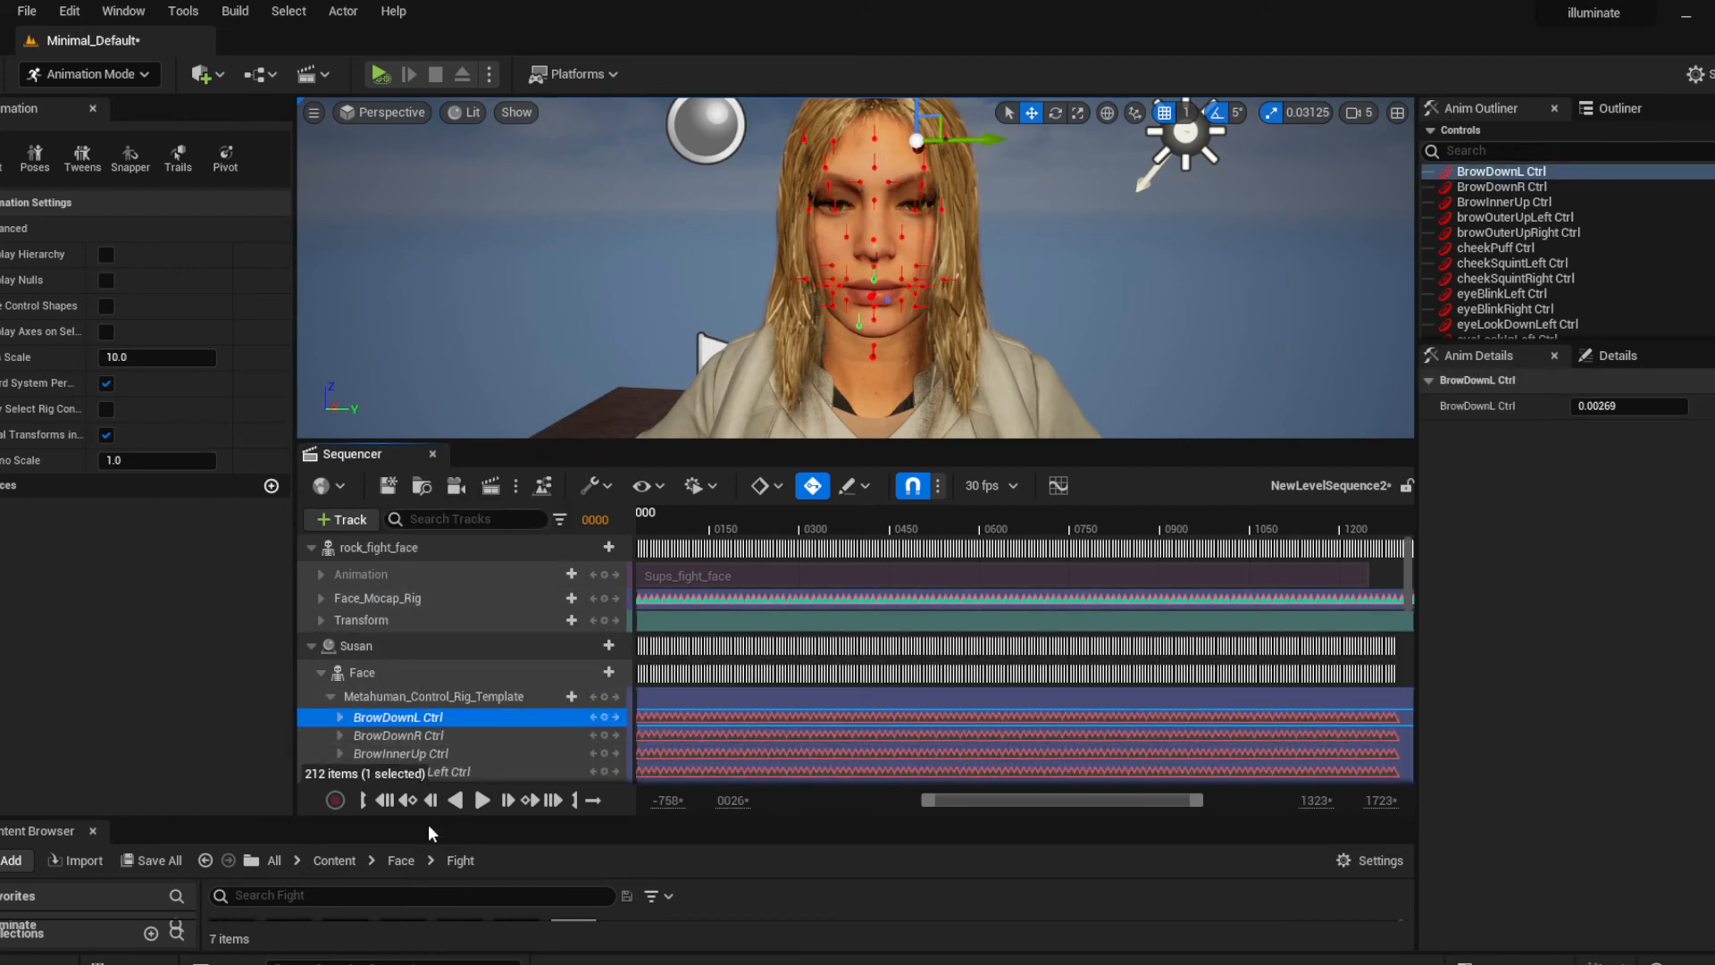
click(481, 801)
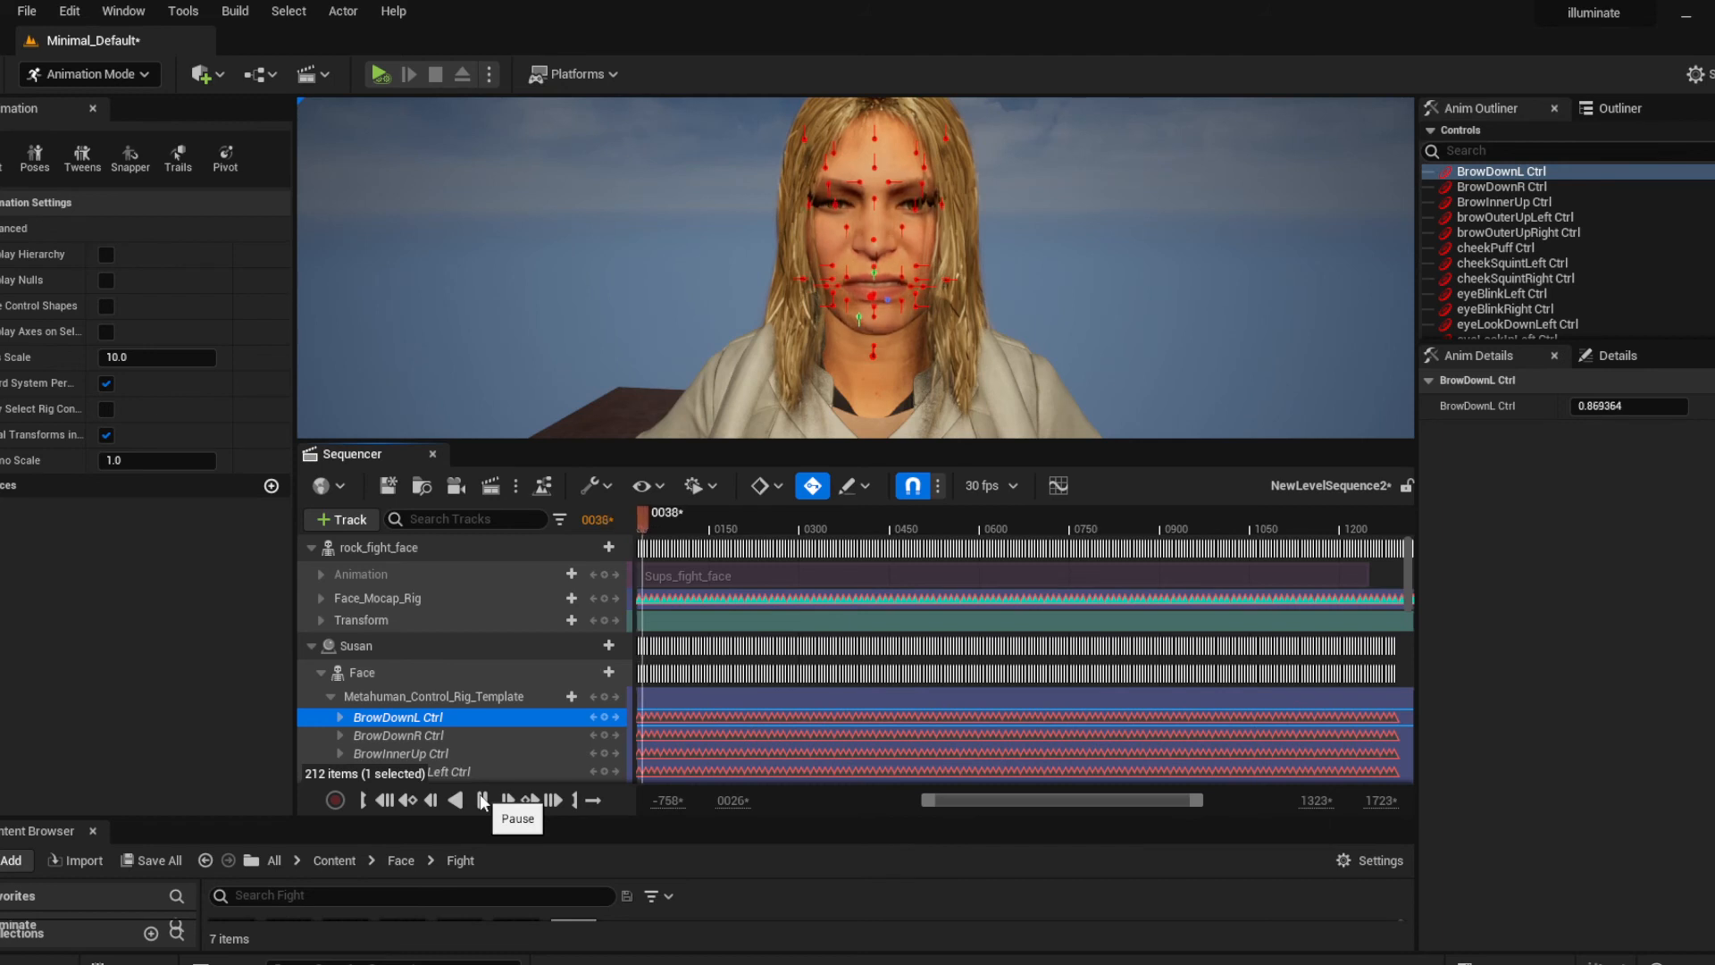